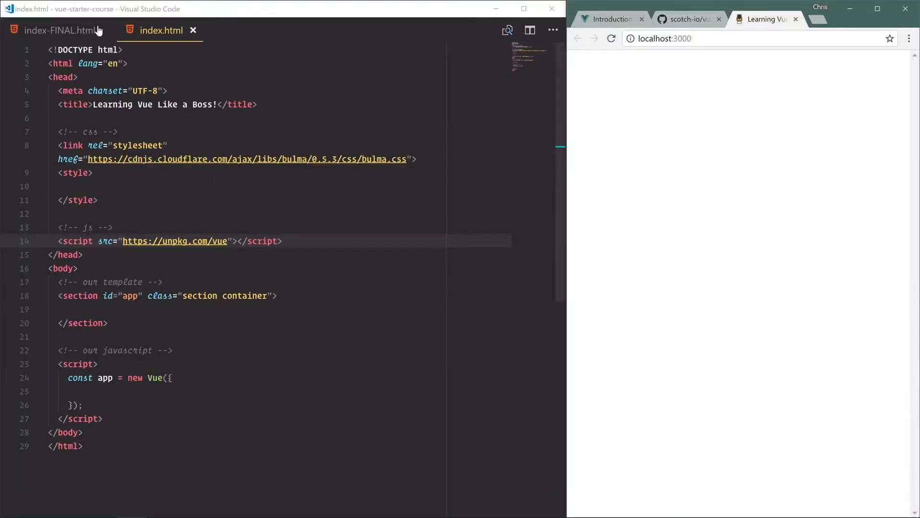
pyautogui.moveTo(106, 34)
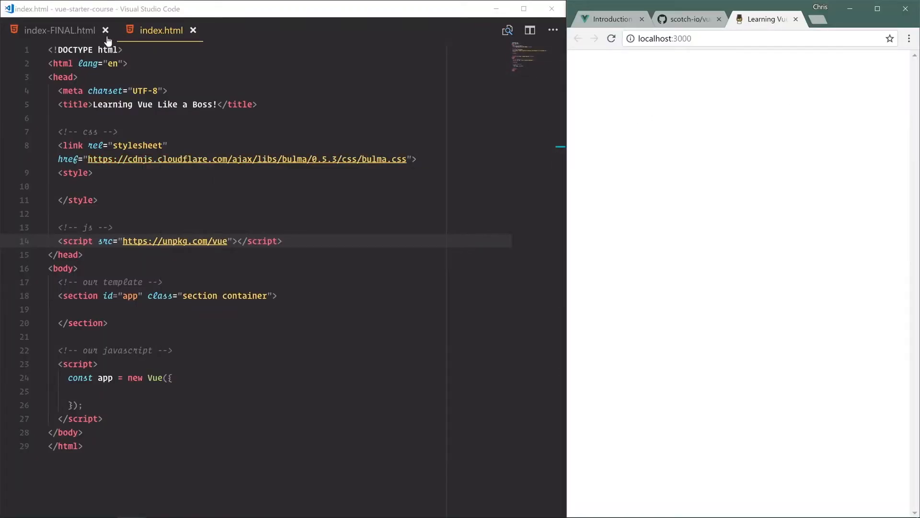
# - Close the index-FINAL.html tab so only the starter index.html stays open
pyautogui.click(106, 30)
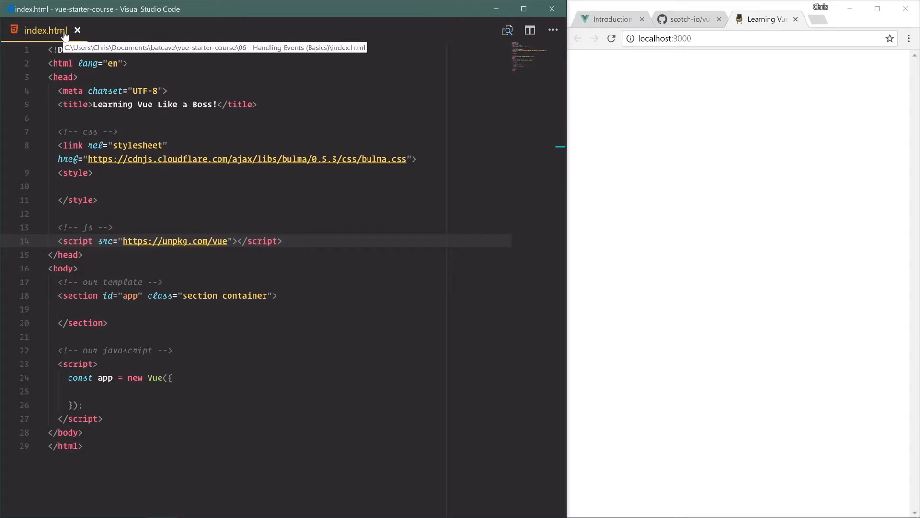
pyautogui.write('a')
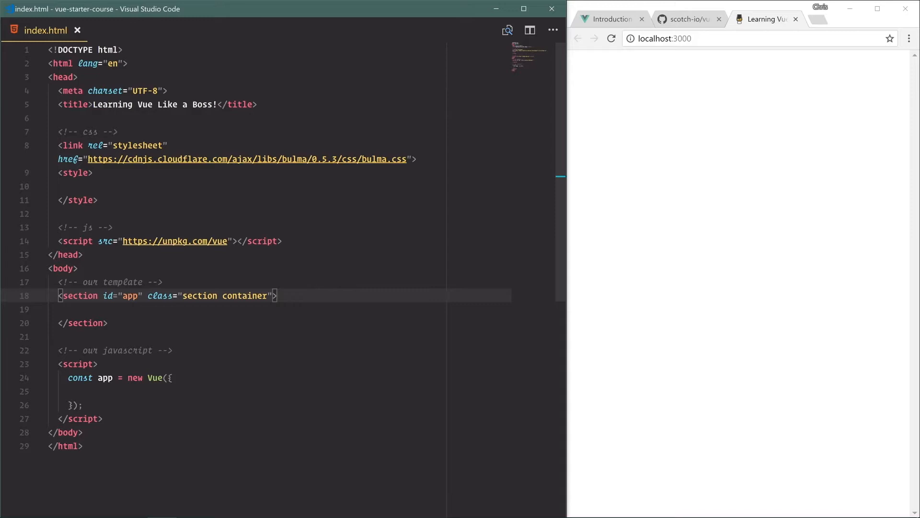
# - Add 'counter' and 'crazy buttons' comments and an h1.title heading reading 'Counter!'
pyautogui.write('<!--  -->')
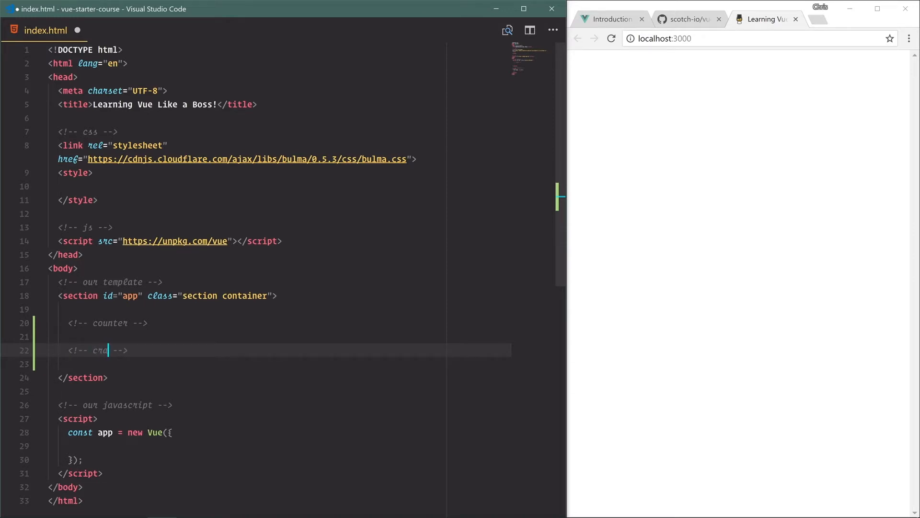
pyautogui.write('zy buttons')
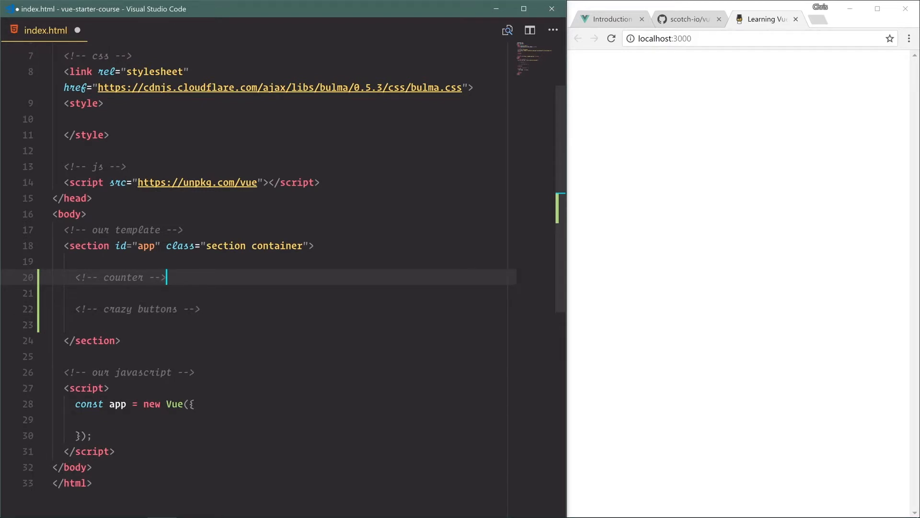
pyautogui.write('h1.title')
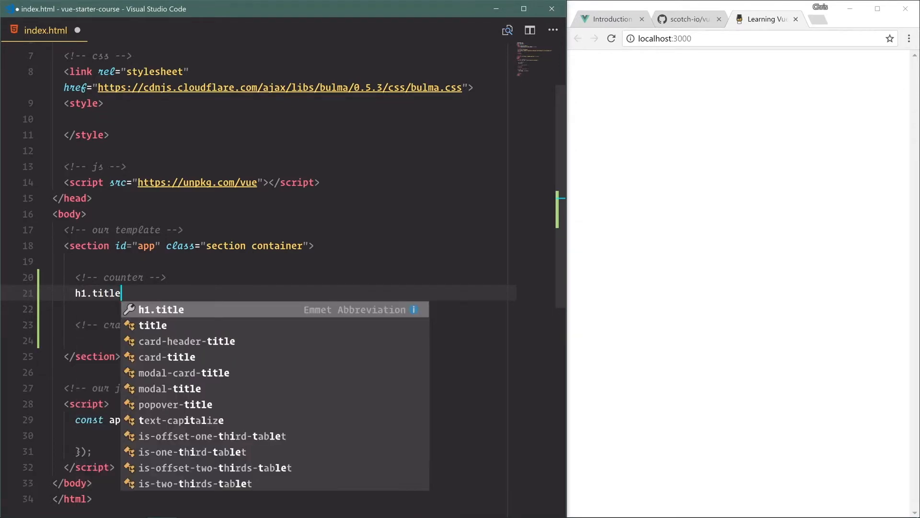
pyautogui.press('Tab')
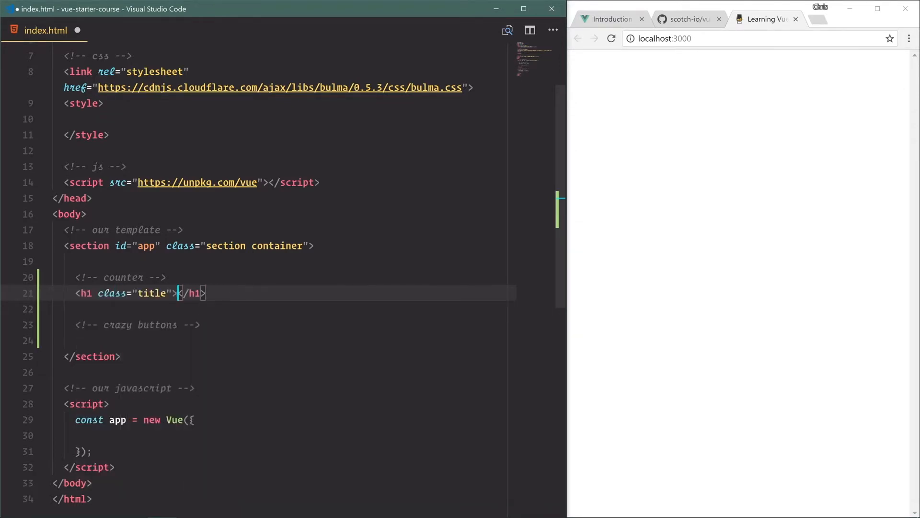
pyautogui.write('Counter!')
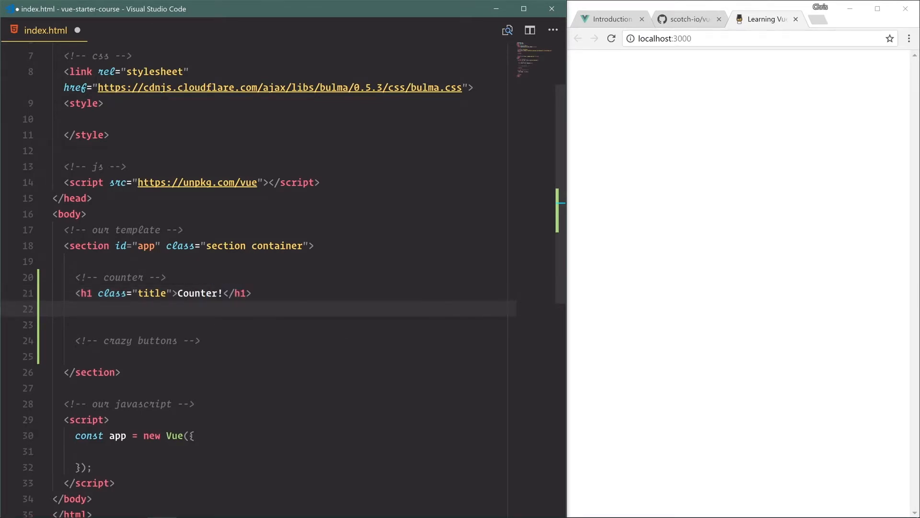
# - Add a .box.content.has-text-centered container div below the heading
pyautogui.write('.')
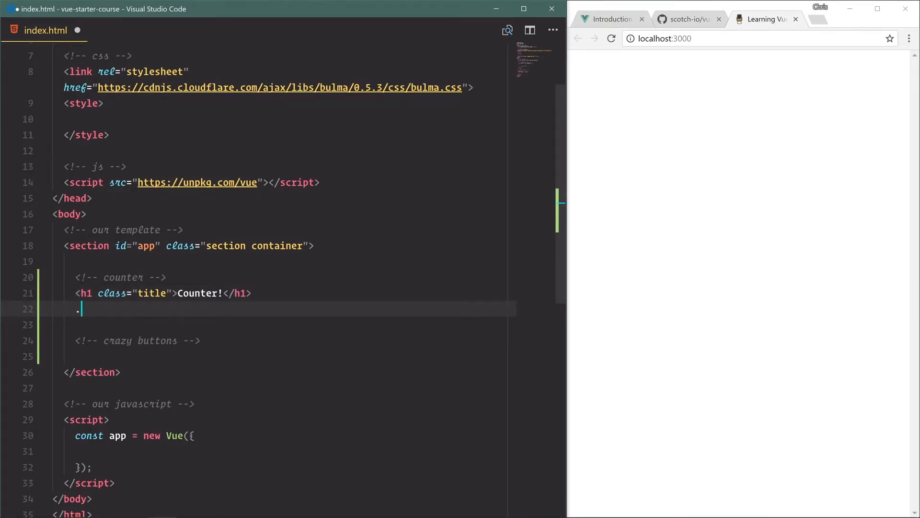
pyautogui.write('box.')
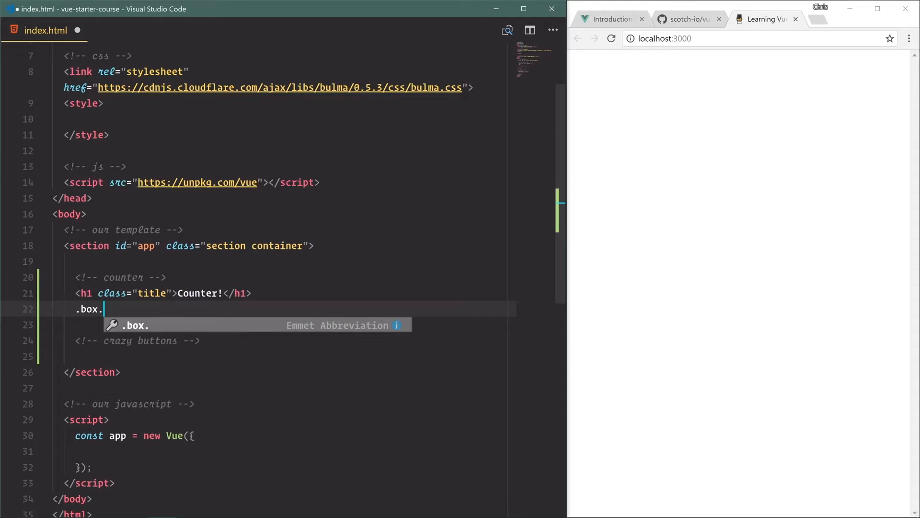
pyautogui.write('content')
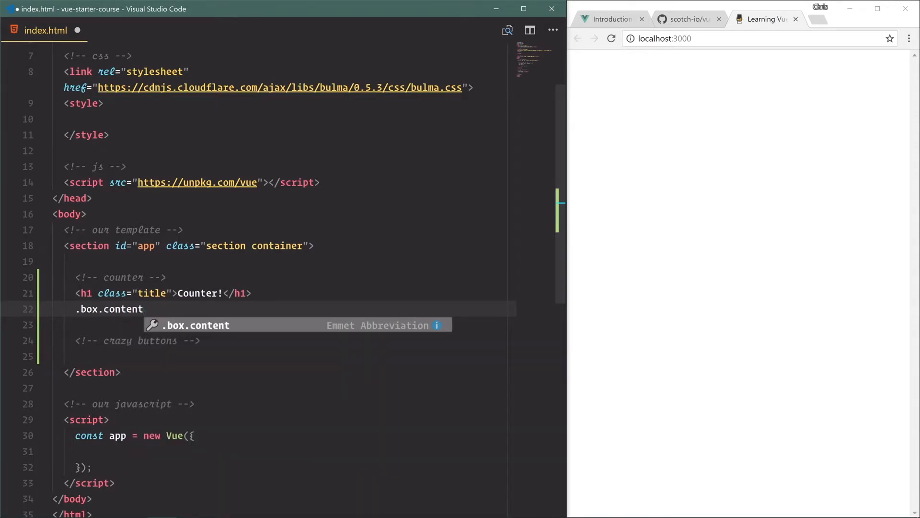
pyautogui.write('.has-text-centered')
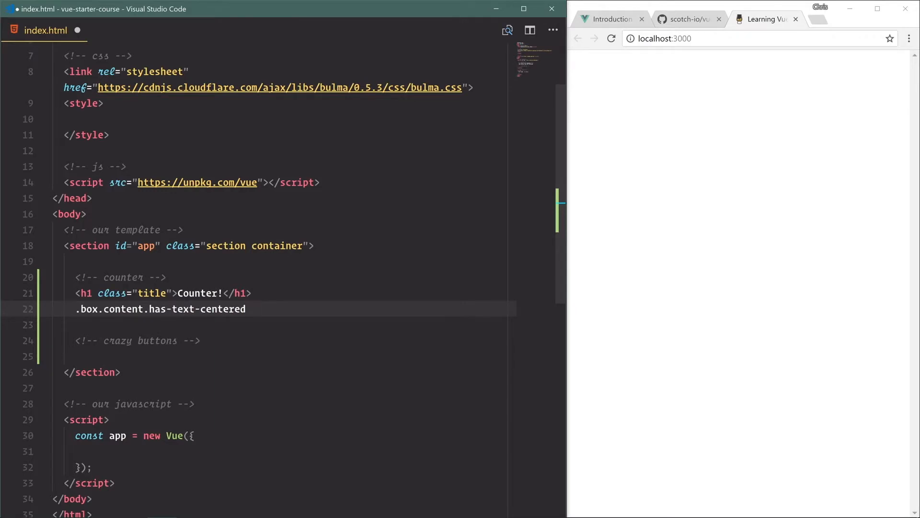
pyautogui.press('Tab')
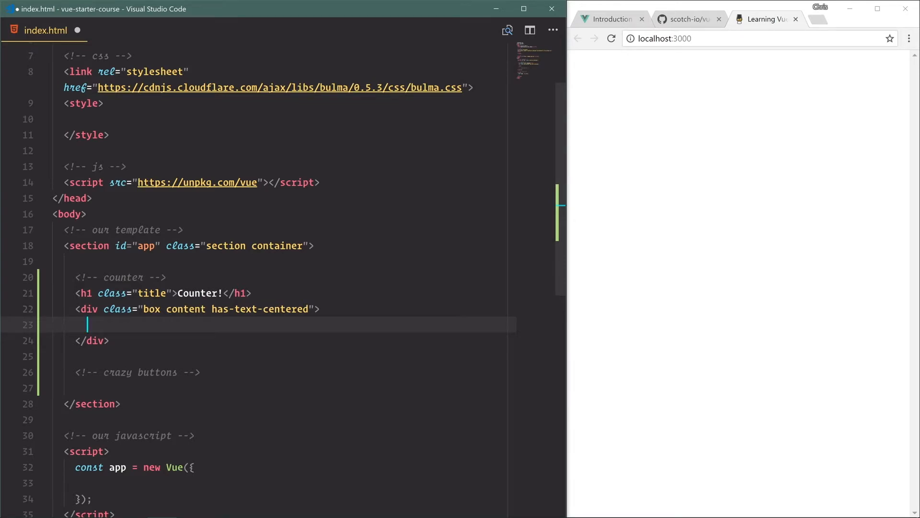
# - Show {{ count }} in an h2.title.is-1, mount Vue on '#app' with count 0, and save
pyautogui.write('j')
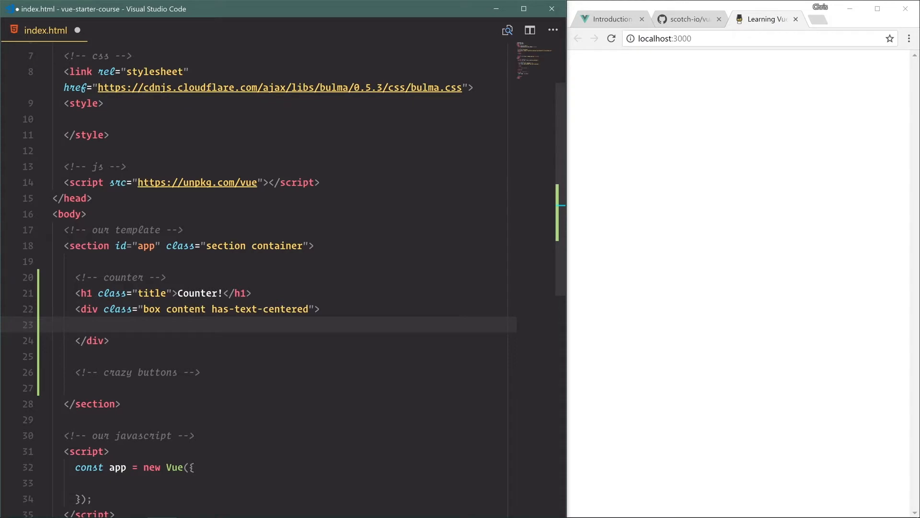
pyautogui.write('h2.title.')
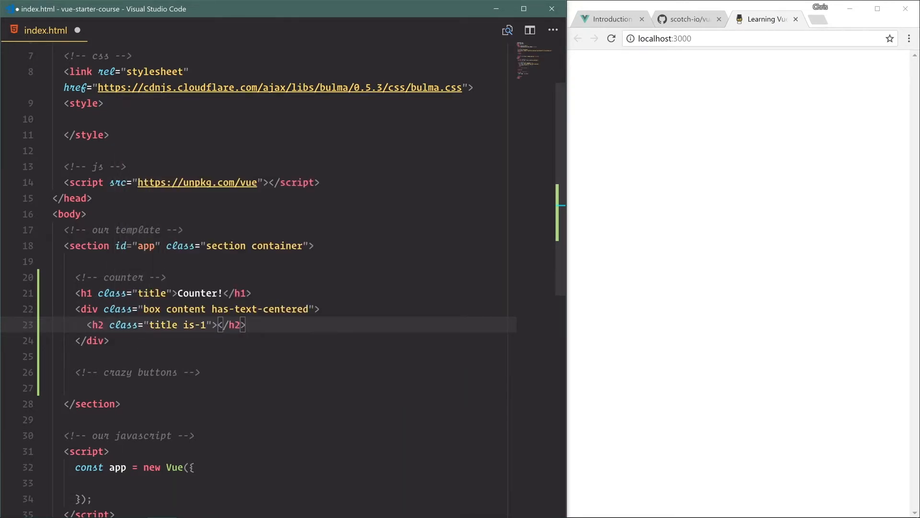
pyautogui.write('{{ count')
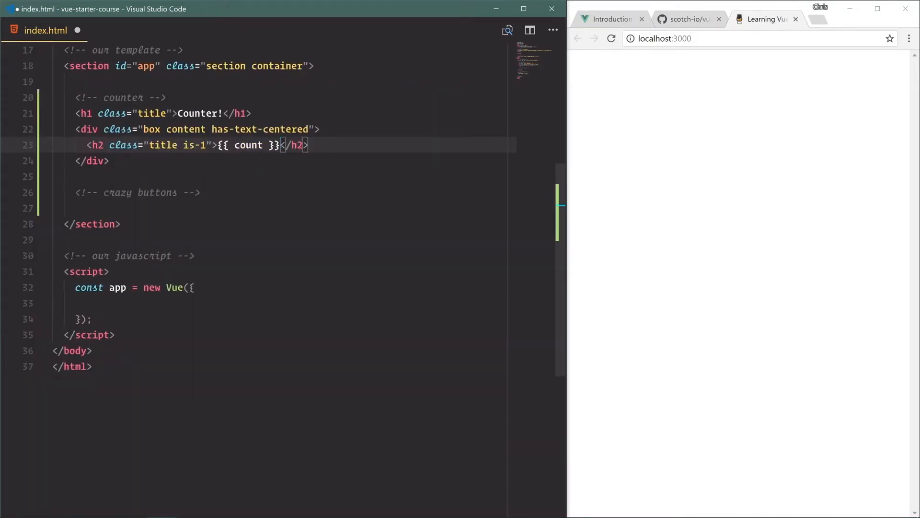
pyautogui.write("el: '#'")
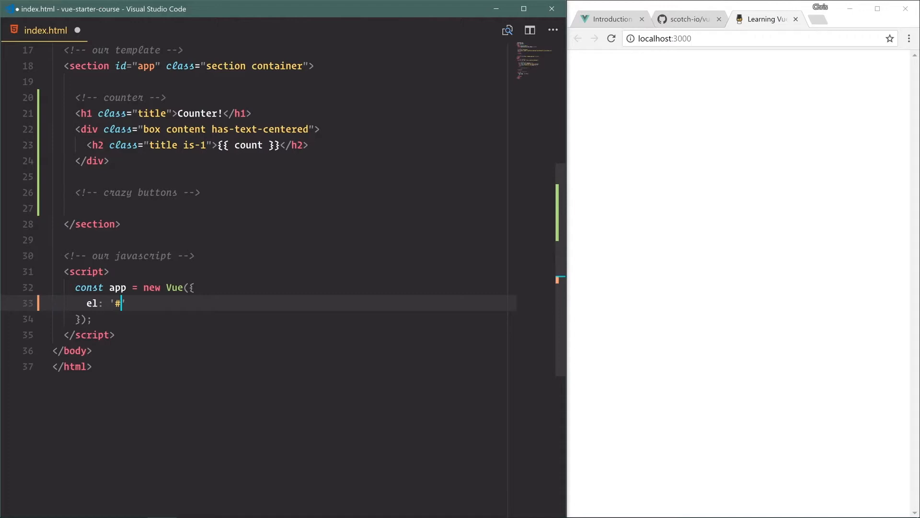
pyautogui.write("app',")
pyautogui.write('count: 0')
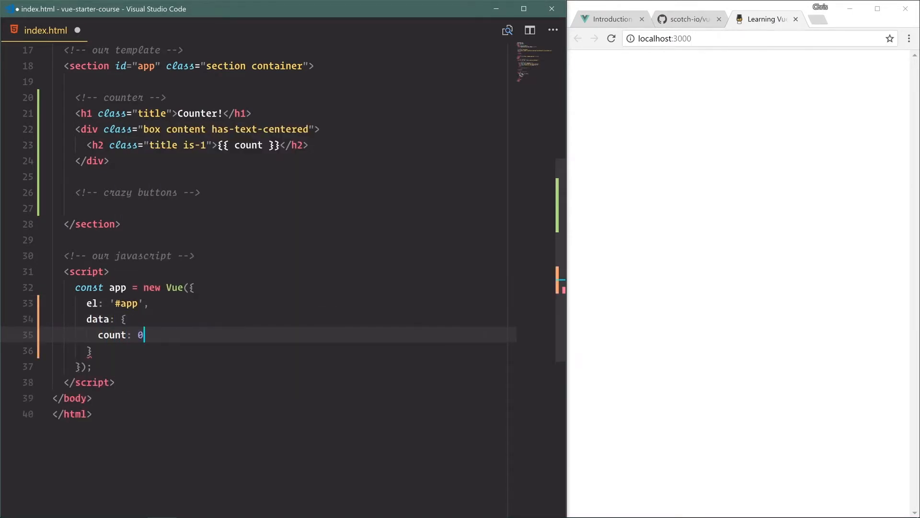
pyautogui.press('ctrl+s')
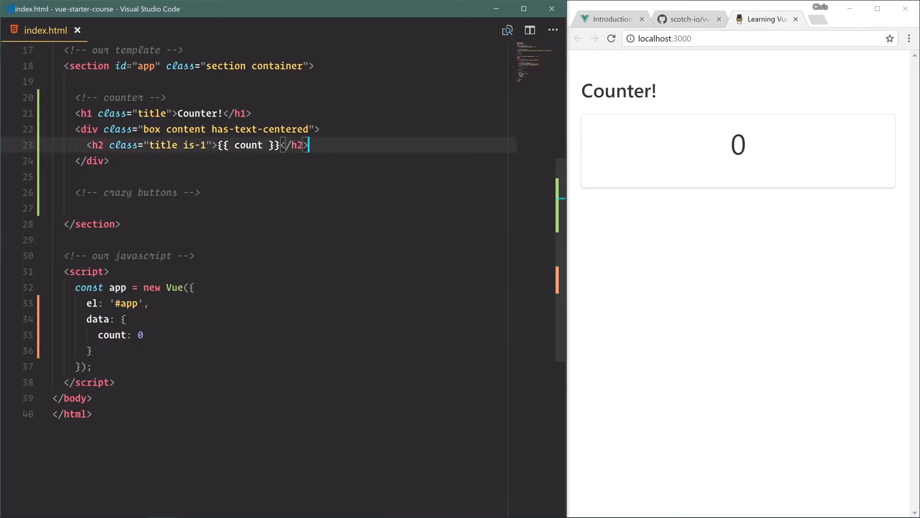
# - Add a red is-danger 'Count Up' link, save, and start an empty v-on:click handler
pyautogui.write('<a class="button')
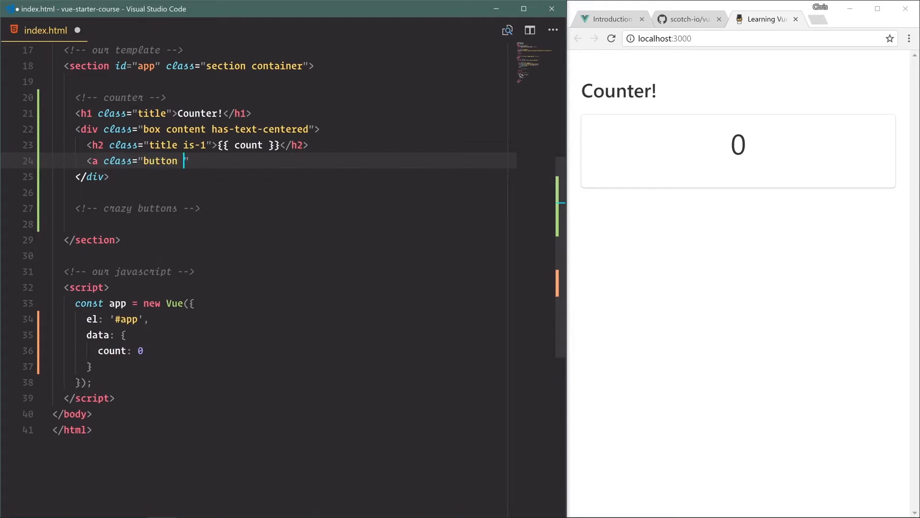
pyautogui.write('is-danger">')
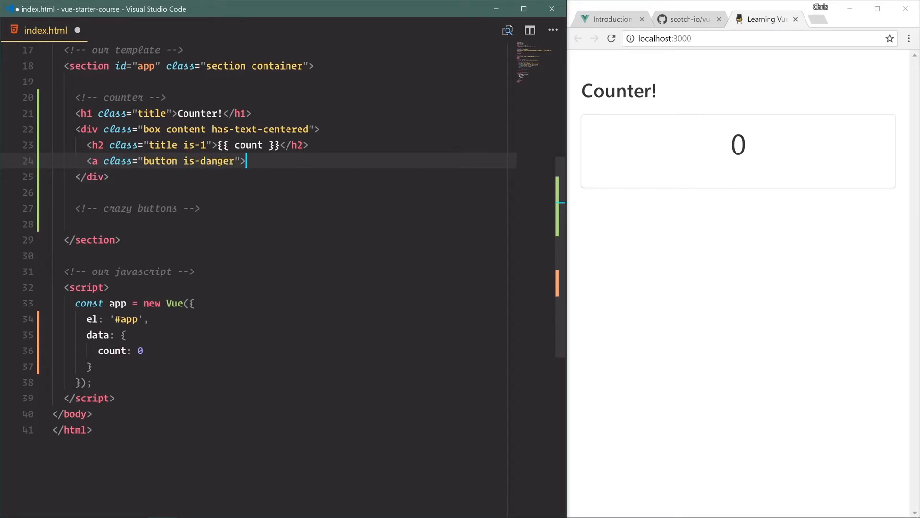
pyautogui.write('Count Up</a>')
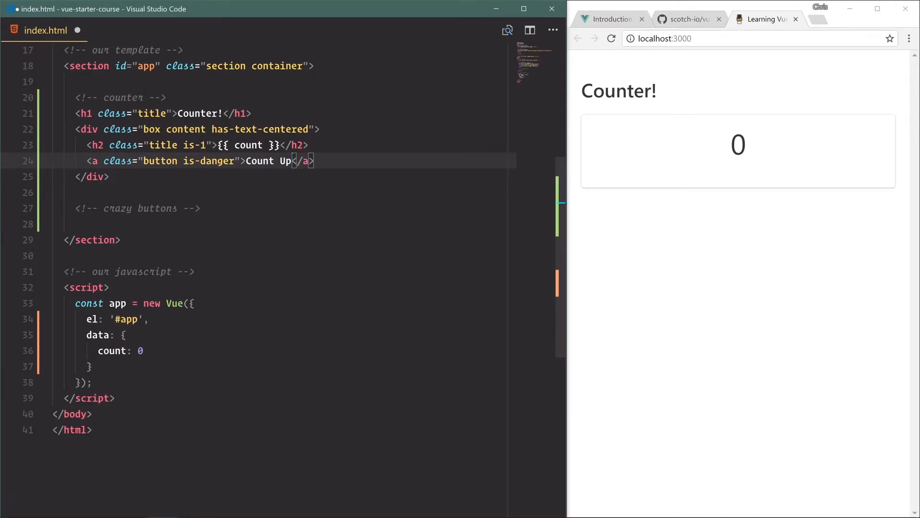
pyautogui.press('Ctrl+s')
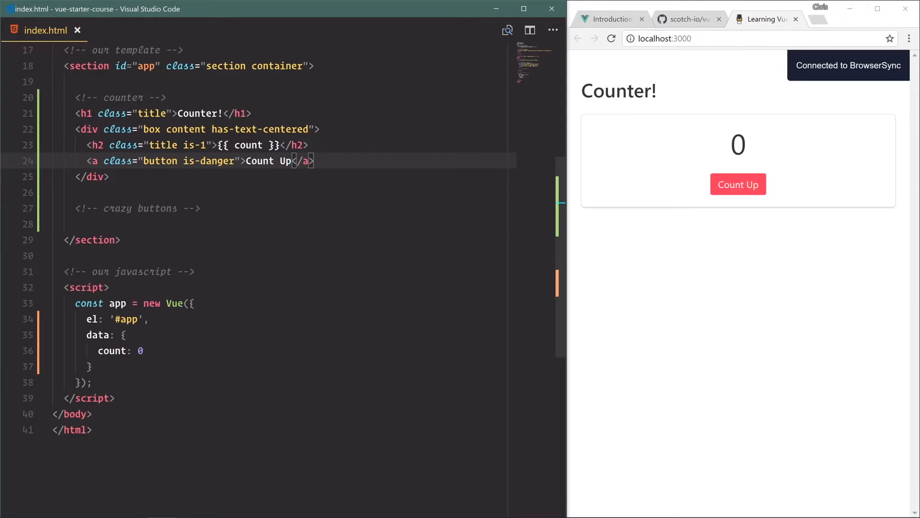
pyautogui.write('v-on:click="')
pyautogui.write('html')
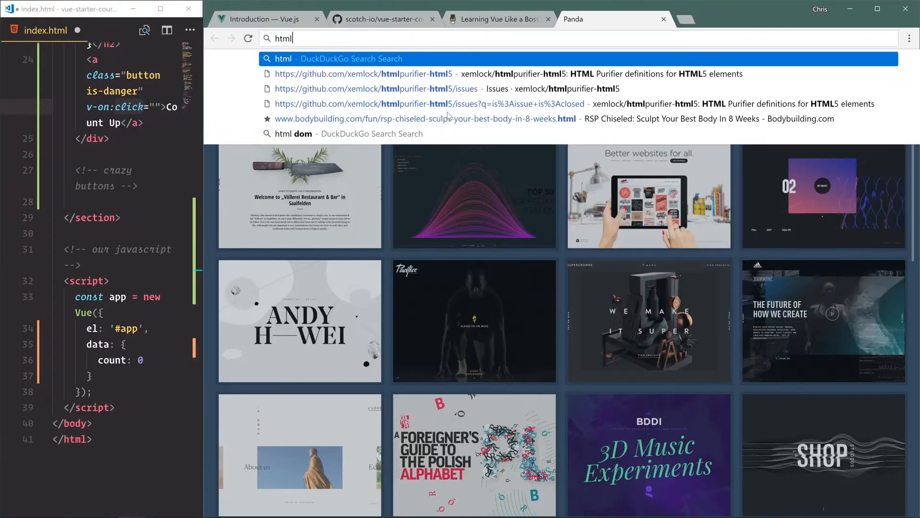
# - Search 'html dom events' and open the W3Schools HTML DOM Events reference
pyautogui.click(294, 133)
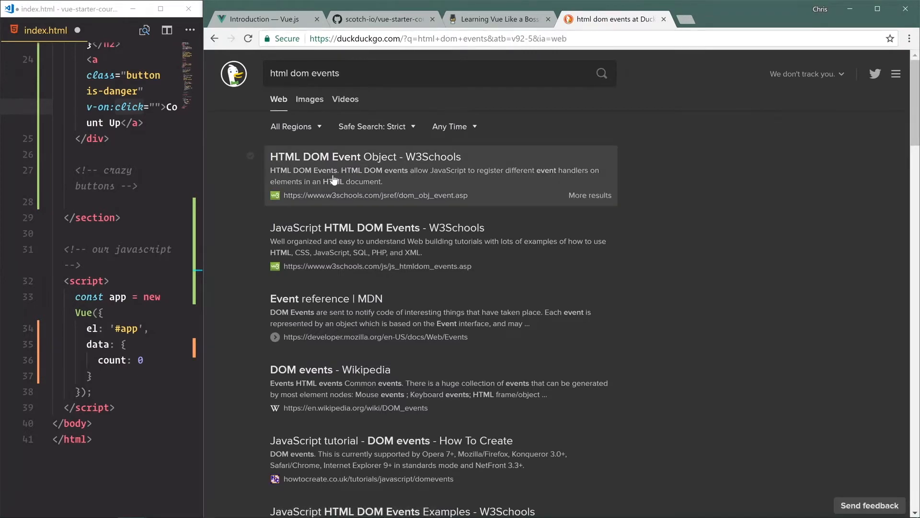
pyautogui.click(364, 156)
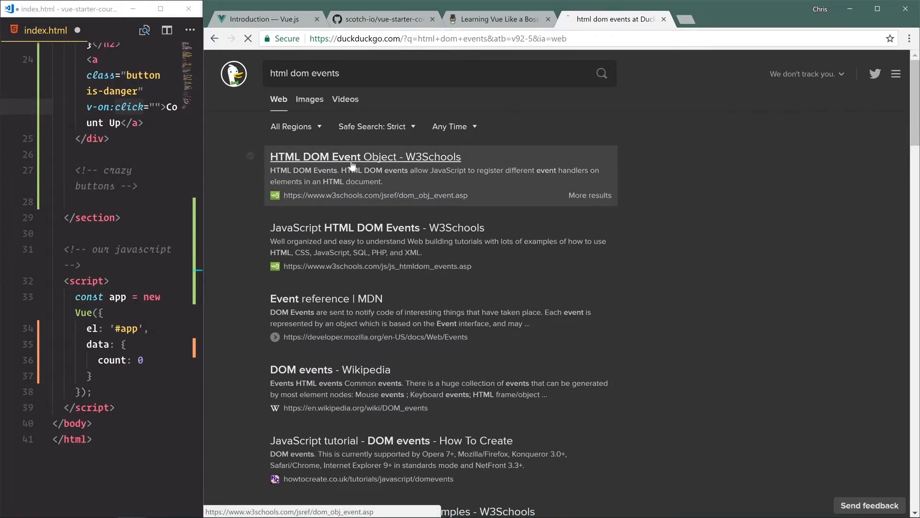
pyautogui.click(352, 157)
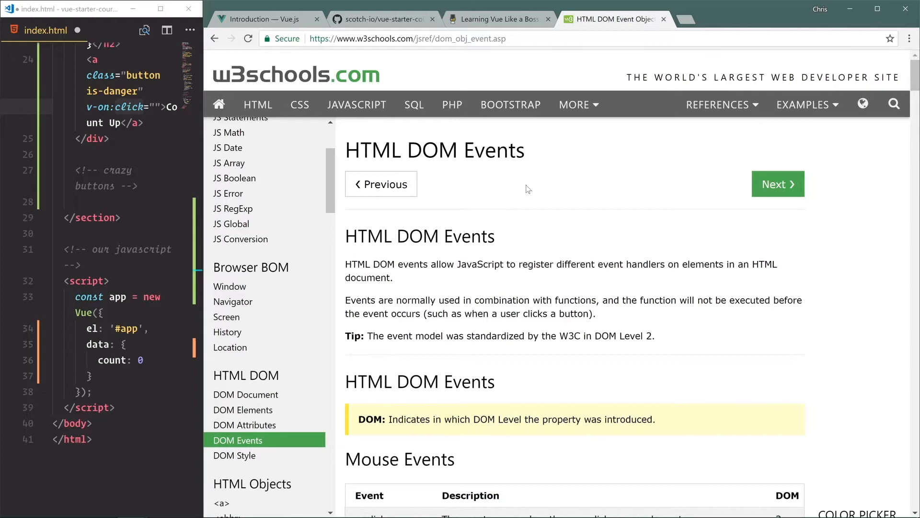
# - Scroll the W3Schools event tables from keyboard and form events to media and animation events
pyautogui.scroll(-3)
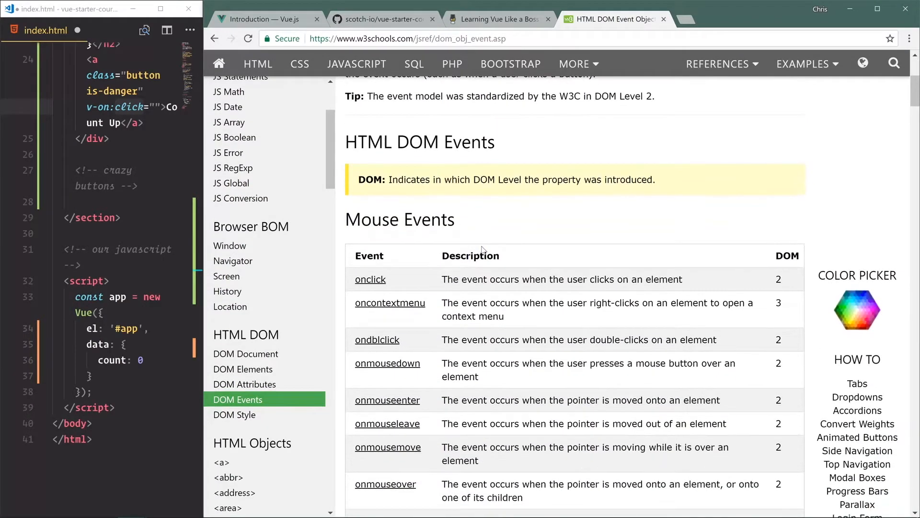
pyautogui.scroll(-3)
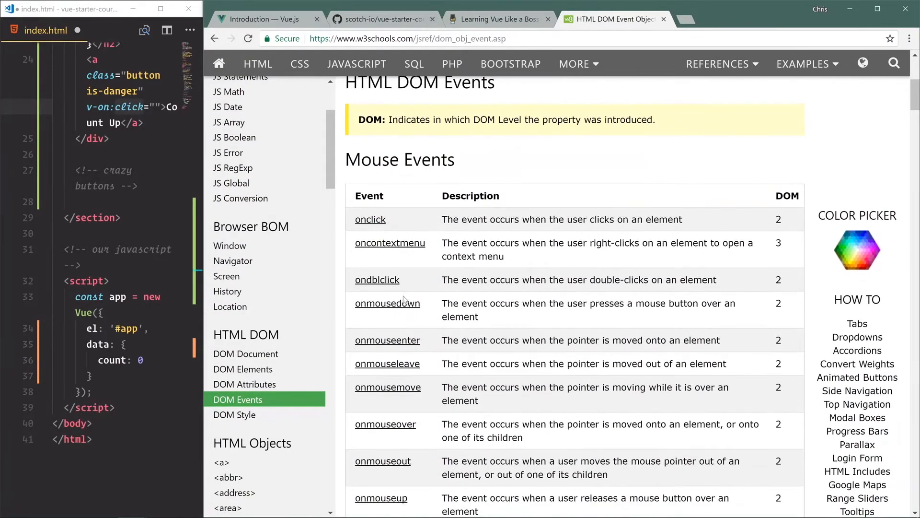
pyautogui.scroll(-3)
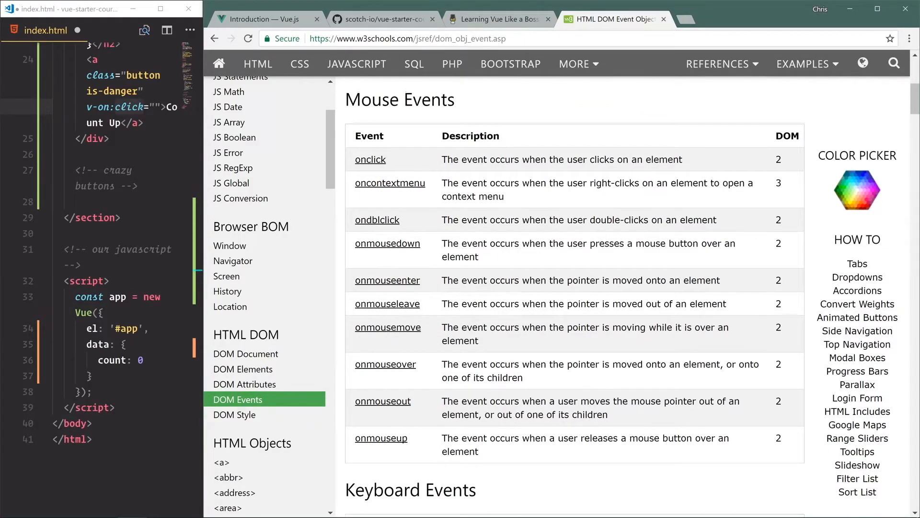
pyautogui.scroll(-3)
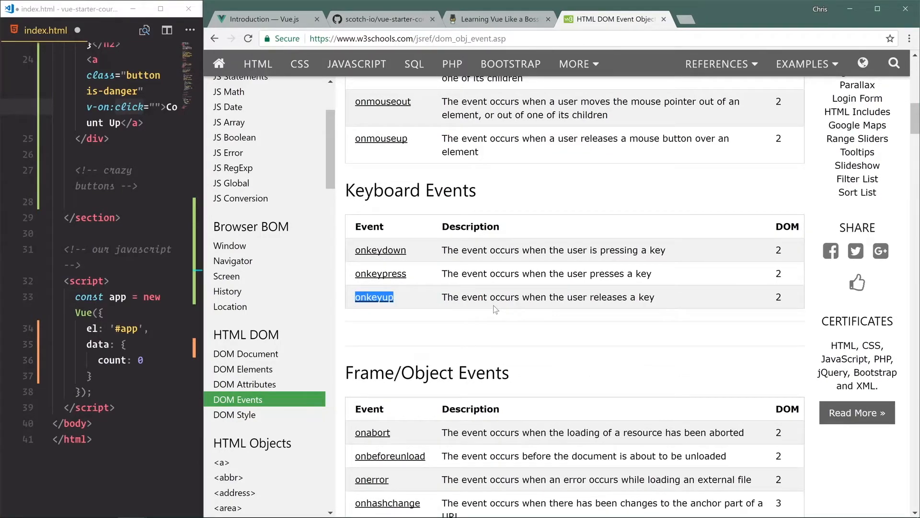
pyautogui.scroll(-3)
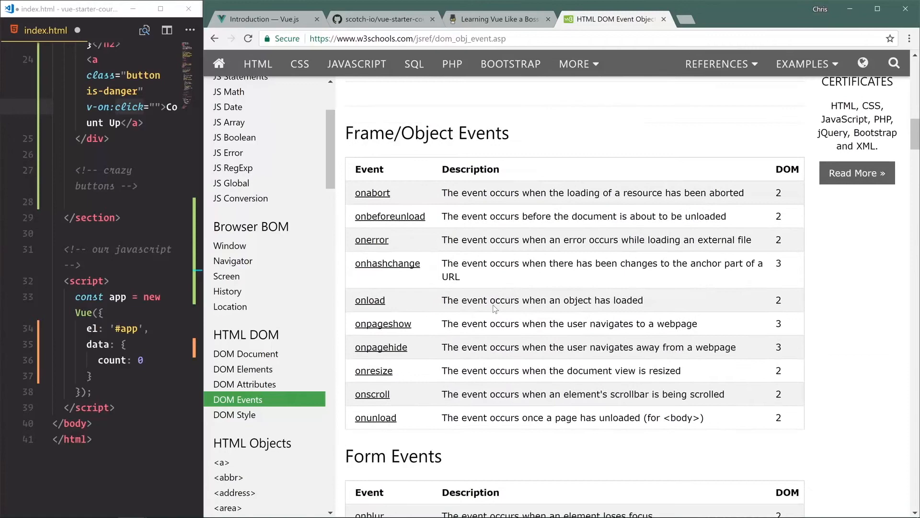
pyautogui.scroll(-3)
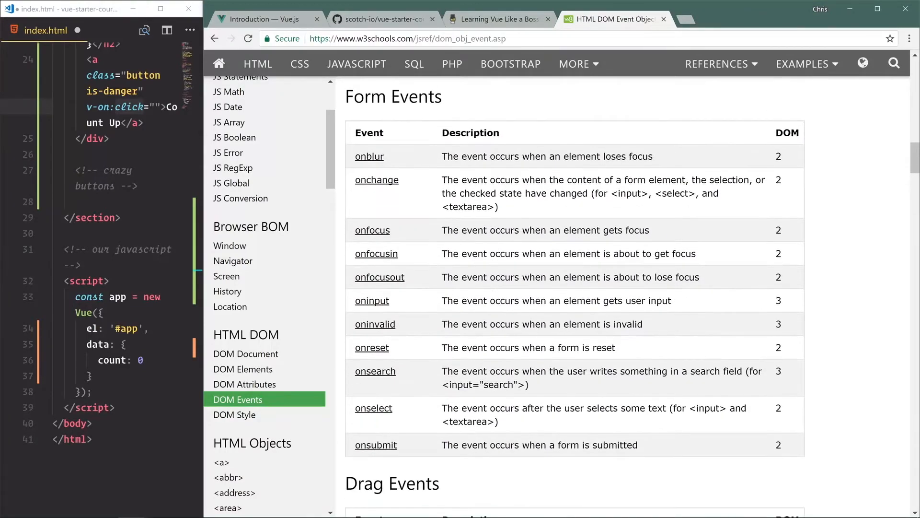
pyautogui.moveTo(400, 473)
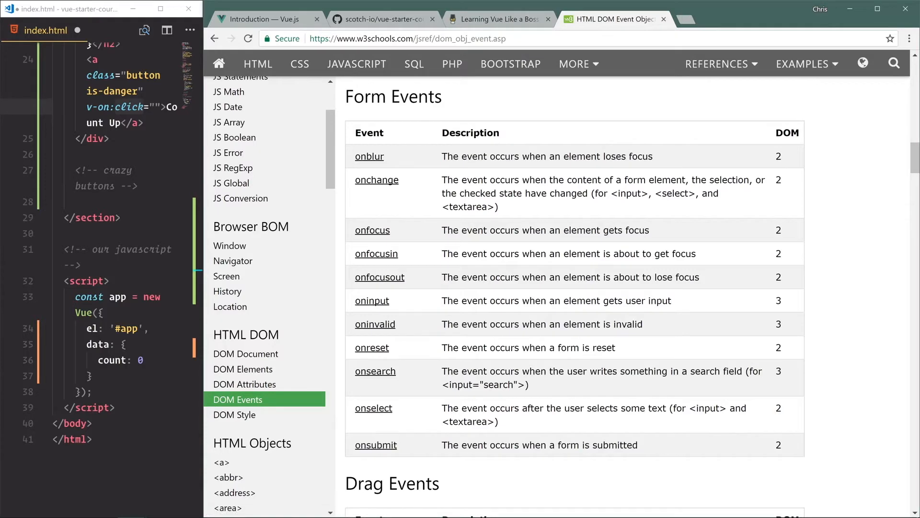
pyautogui.scroll(-3)
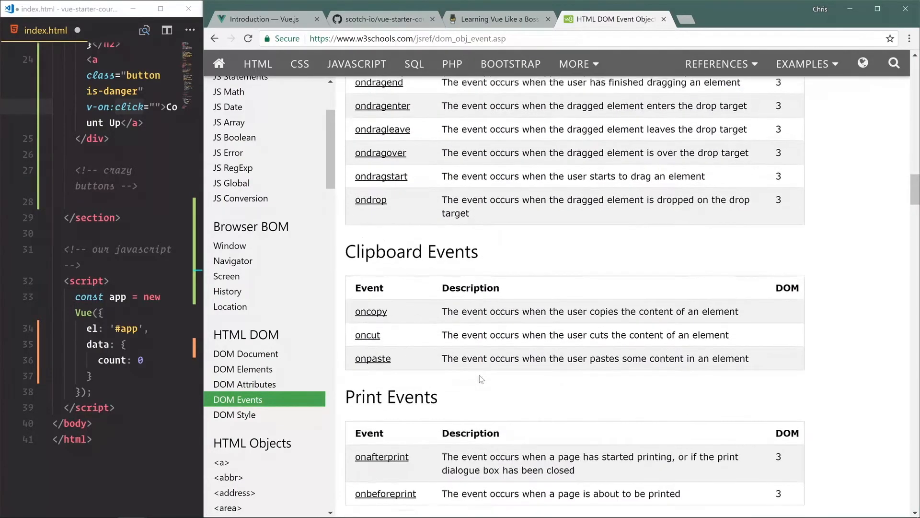
pyautogui.scroll(-3)
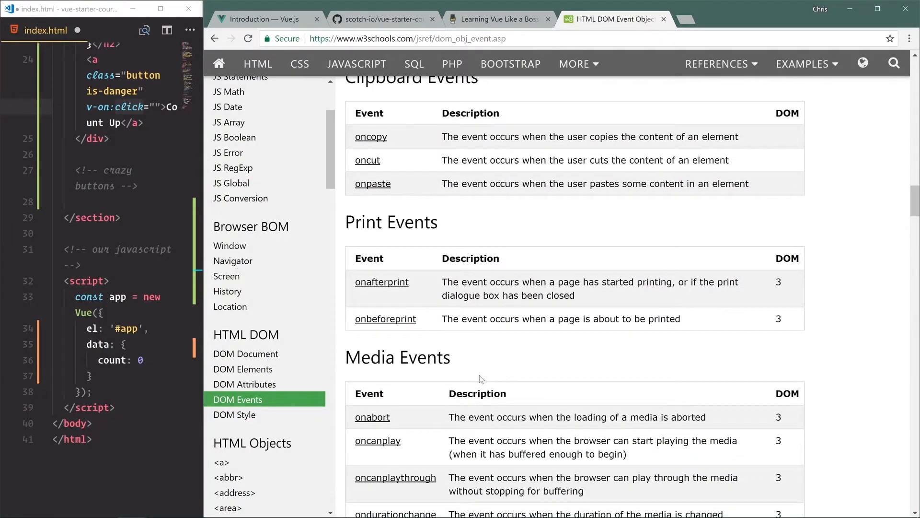
pyautogui.scroll(-3)
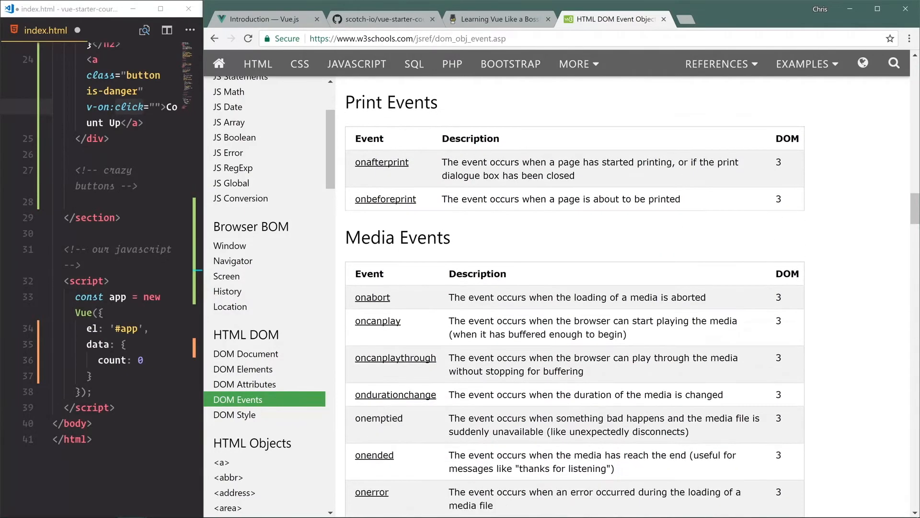
pyautogui.scroll(-3)
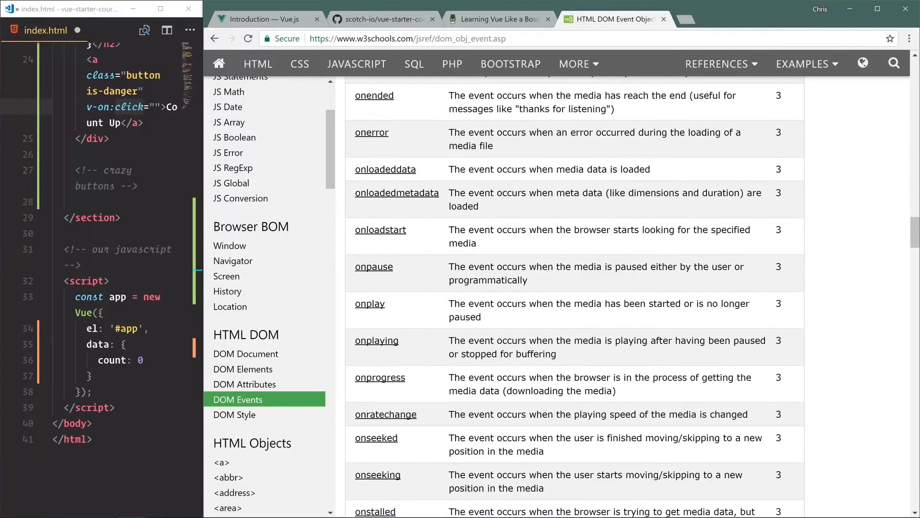
pyautogui.scroll(-3)
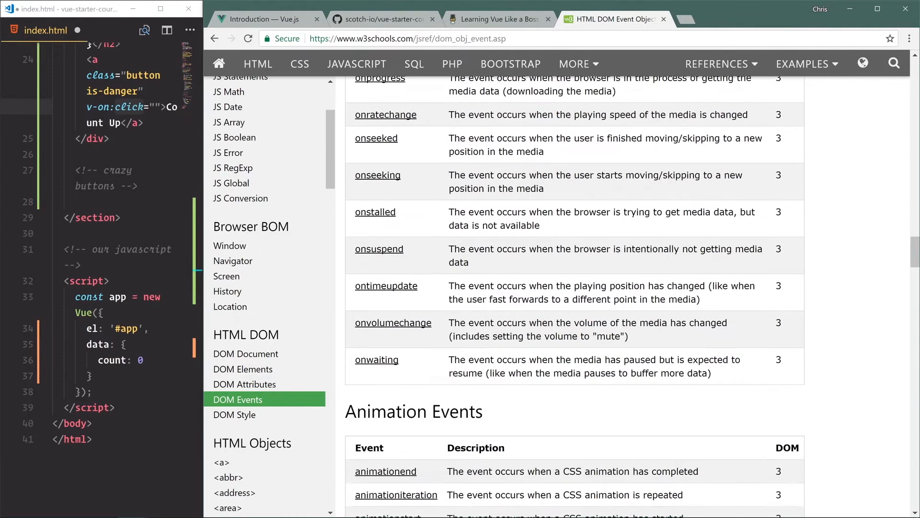
pyautogui.scroll(-3)
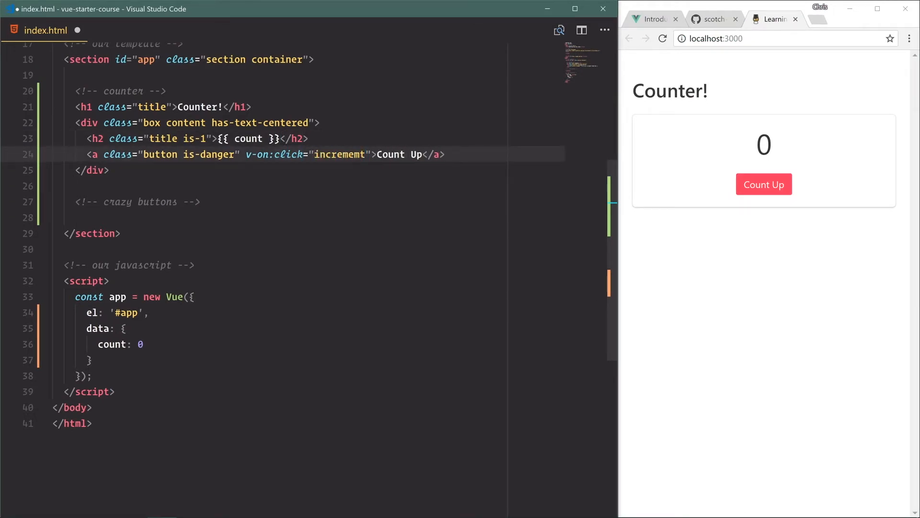
# - Call incrementCounter on click, define it as this.count += 1 in methods, and save
pyautogui.write('incrementCounter')
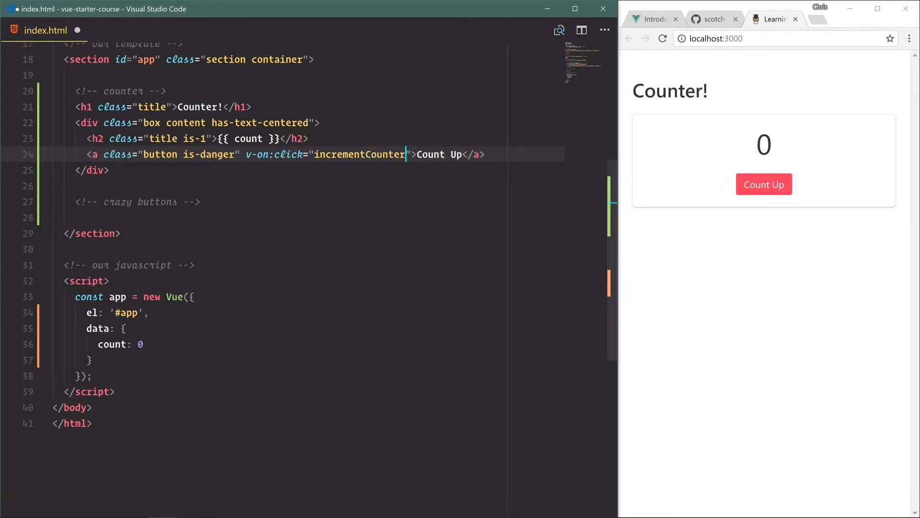
pyautogui.doubleClick(360, 154)
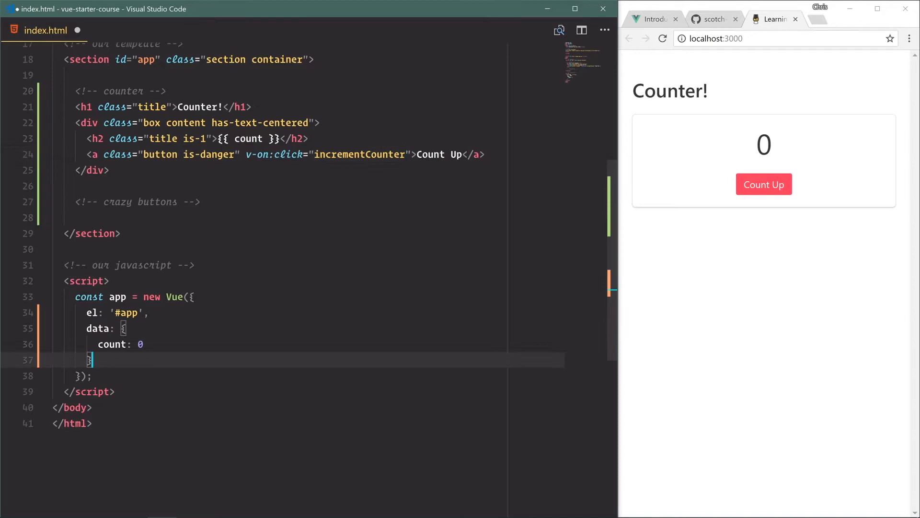
pyautogui.write(',')
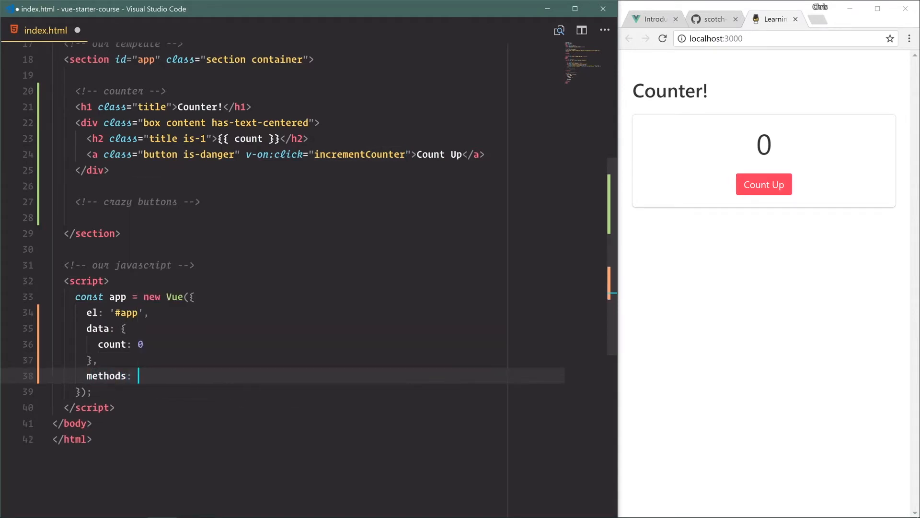
pyautogui.write('{')
pyautogui.write('incrementCounter: function() {')
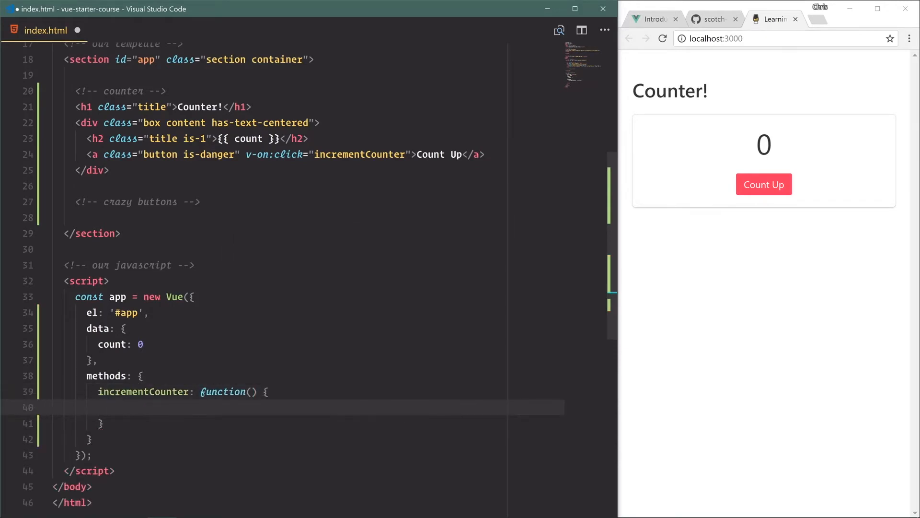
pyautogui.scroll(-3)
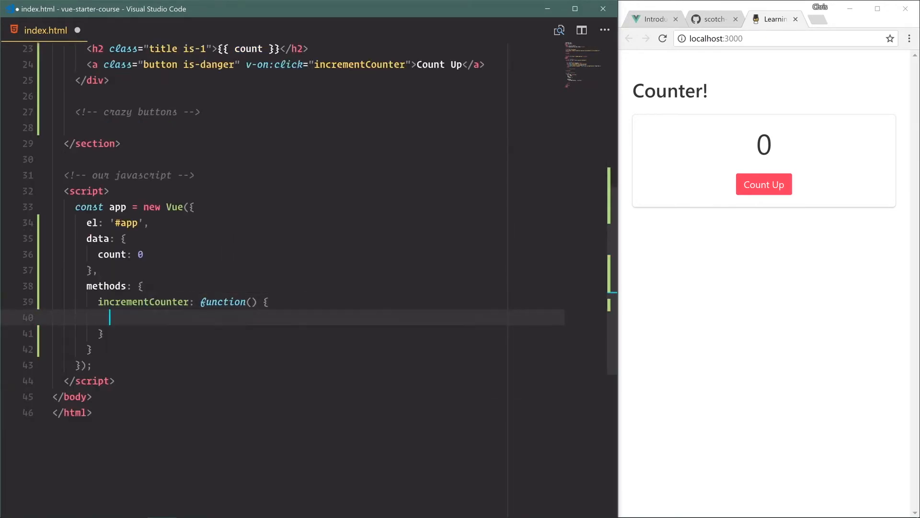
pyautogui.write('this.count')
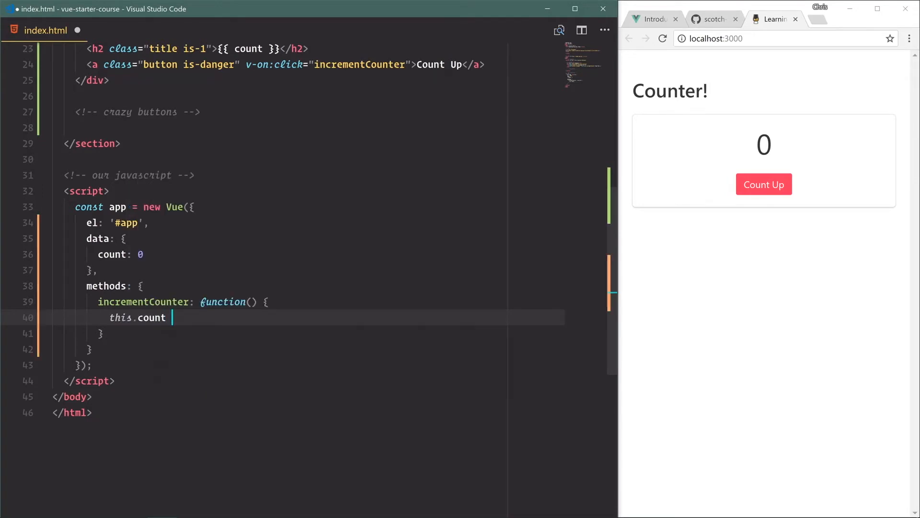
pyautogui.write('=')
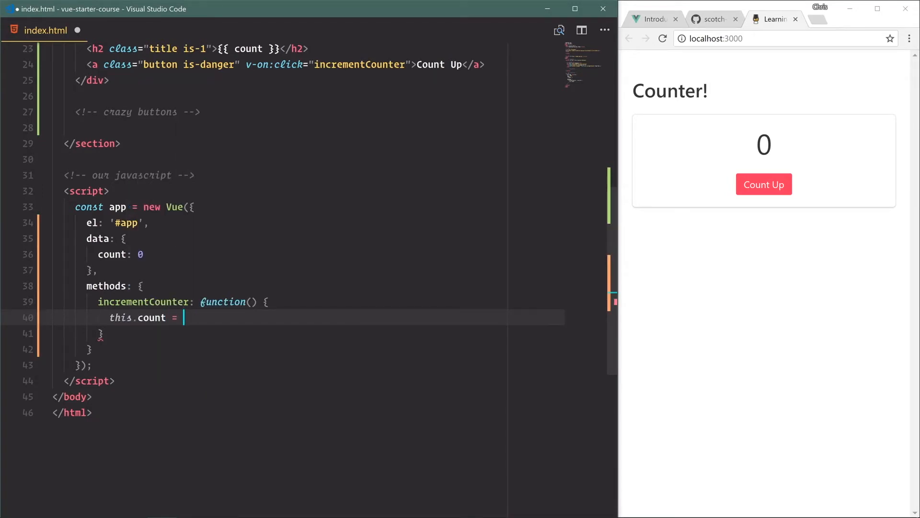
pyautogui.write('this.count +')
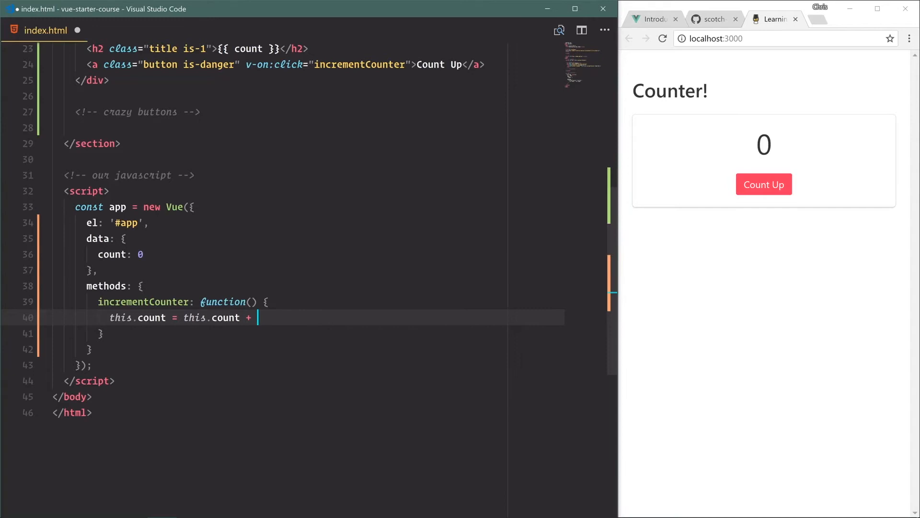
pyautogui.write('1')
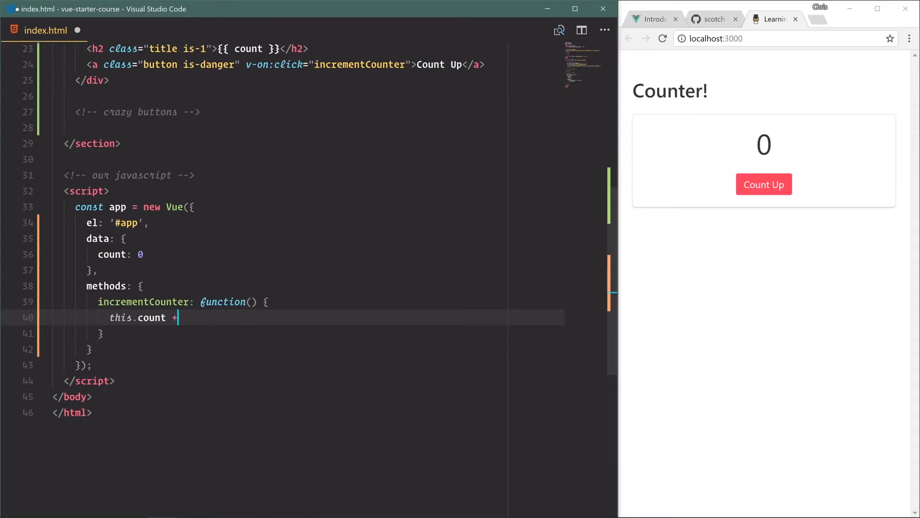
pyautogui.write('= 1;')
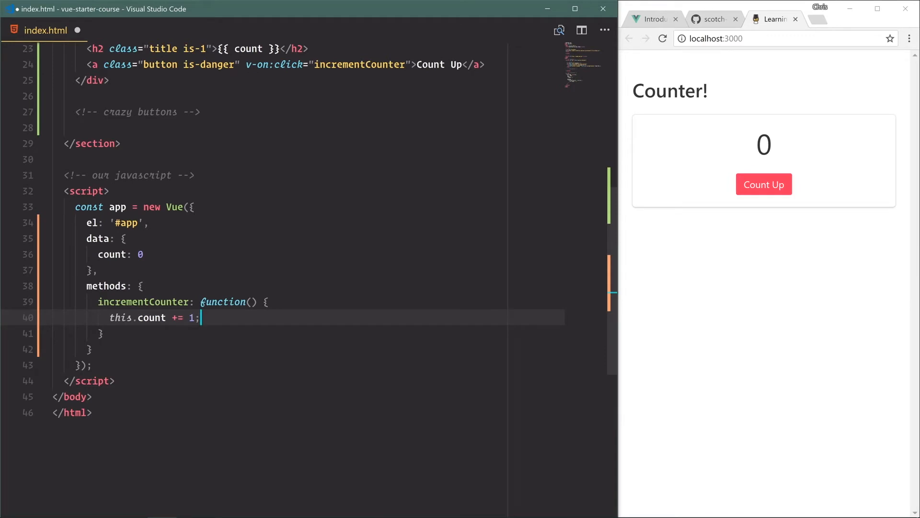
pyautogui.press('ctrl+s')
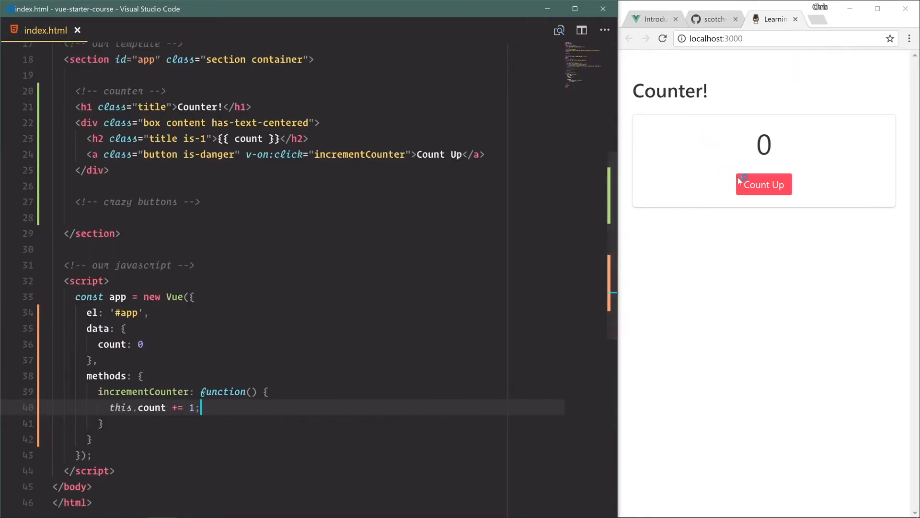
# - Click Count Up repeatedly in the preview, raising the counter from 0 to 6
pyautogui.click(763, 184)
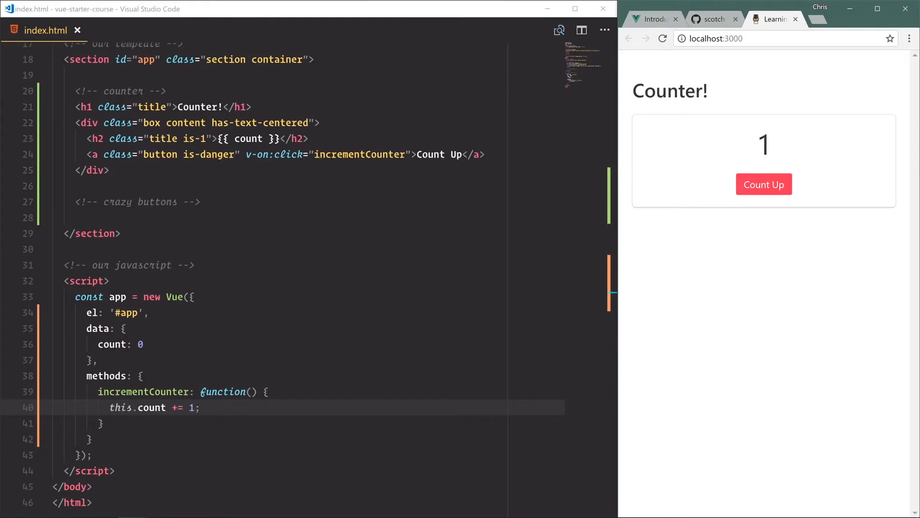
pyautogui.click(763, 184)
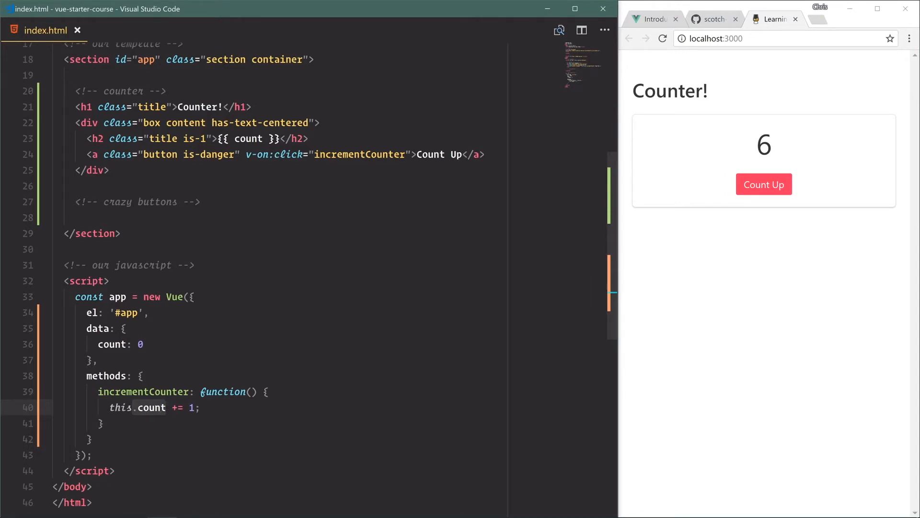
pyautogui.click(287, 123)
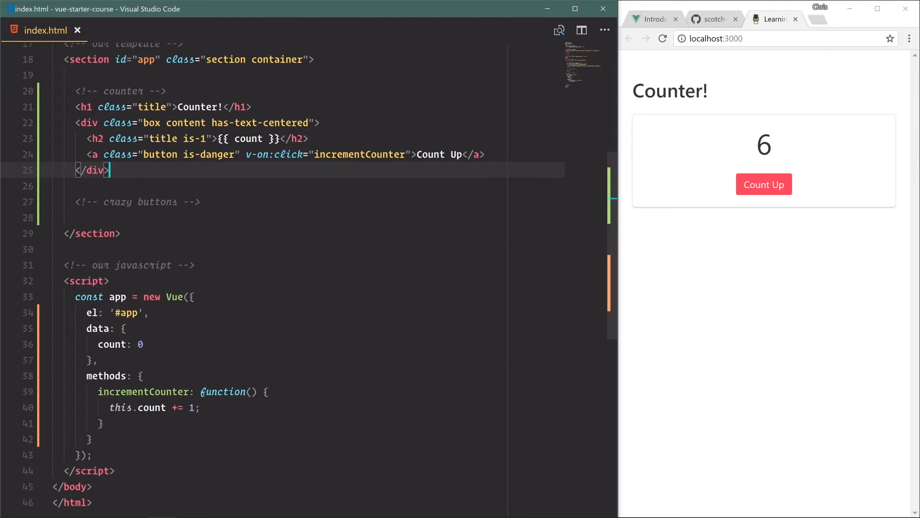
pyautogui.write('<a class="button is-danger" v-on:click="incrementCounter">Count Up</a>')
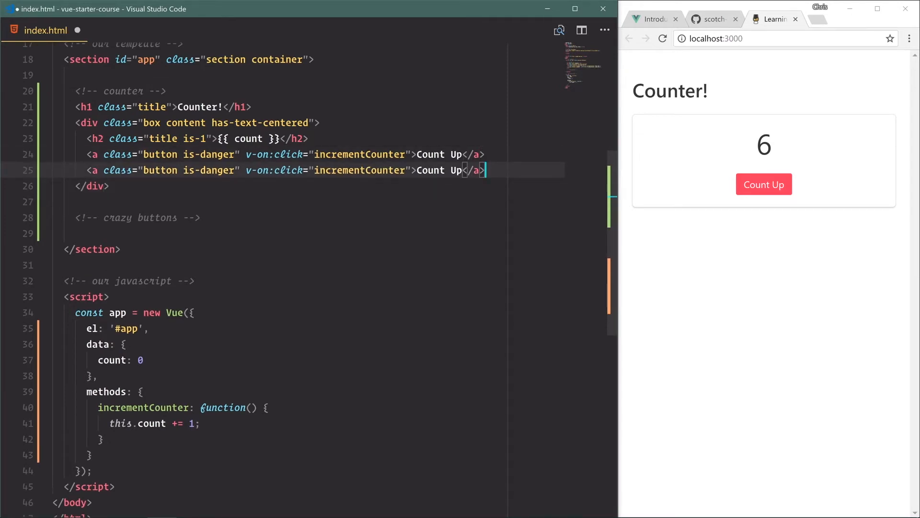
pyautogui.press('Ctrl+/')
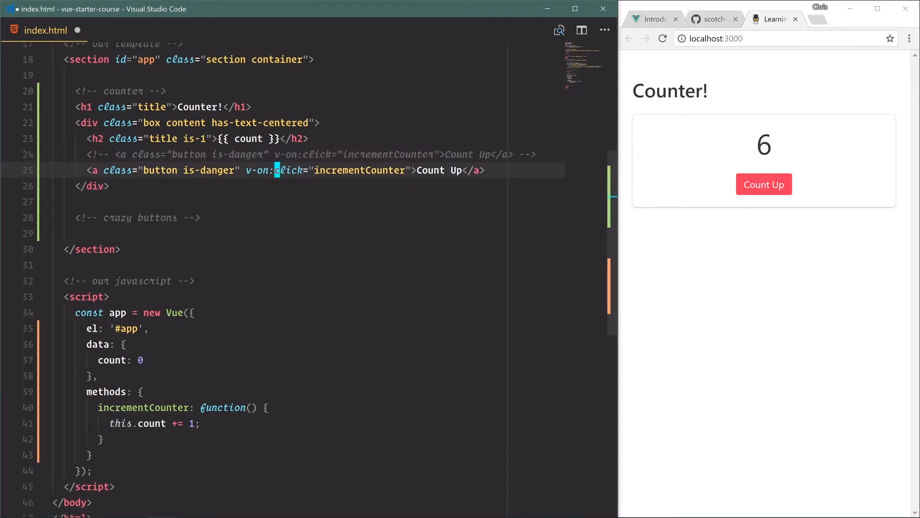
pyautogui.write('@click')
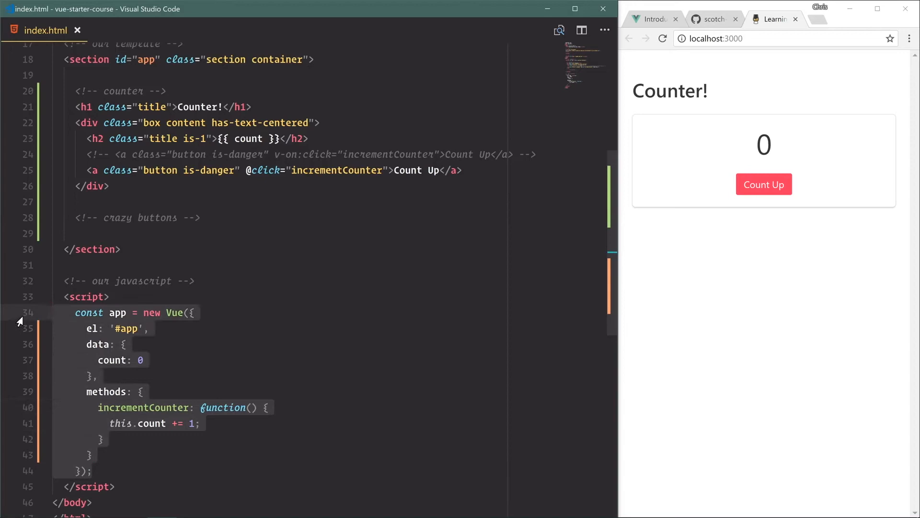
# - Comment out the Vue app script and add const countPosition selecting 'h2.title'
pyautogui.press('Ctrl+/')
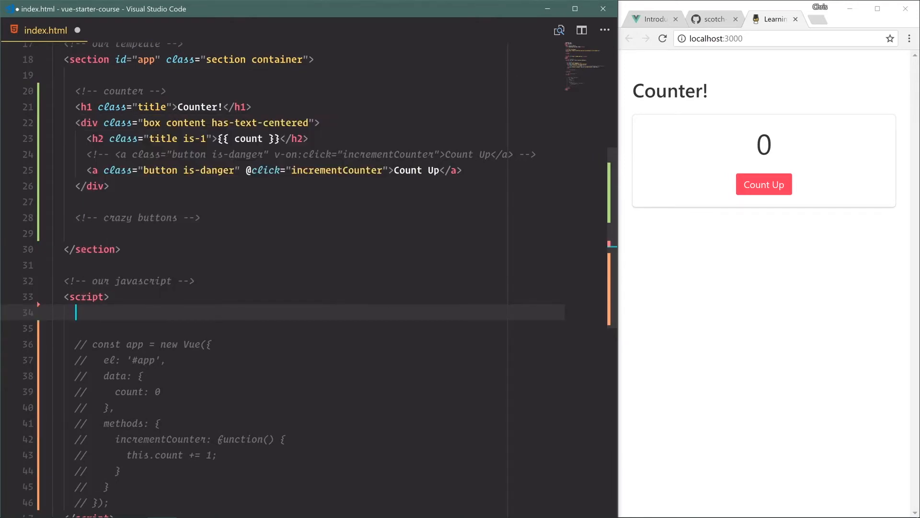
pyautogui.write('d')
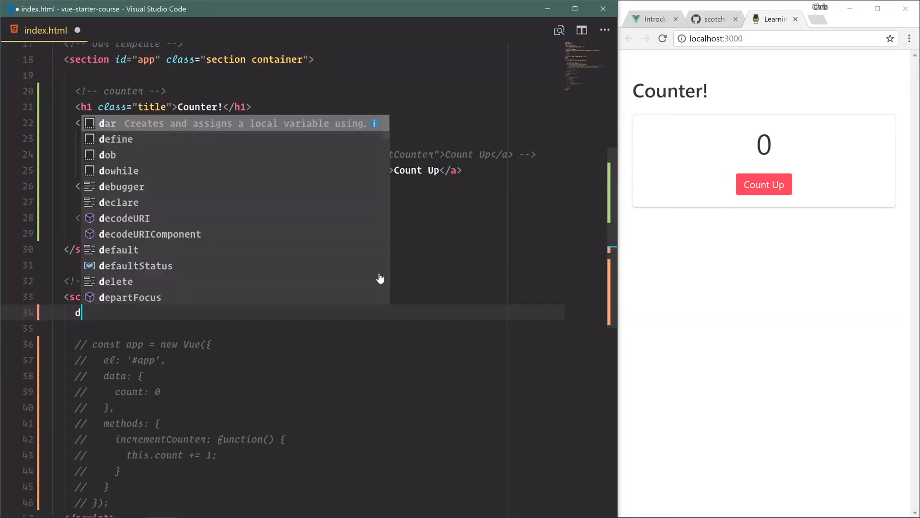
pyautogui.write('const count')
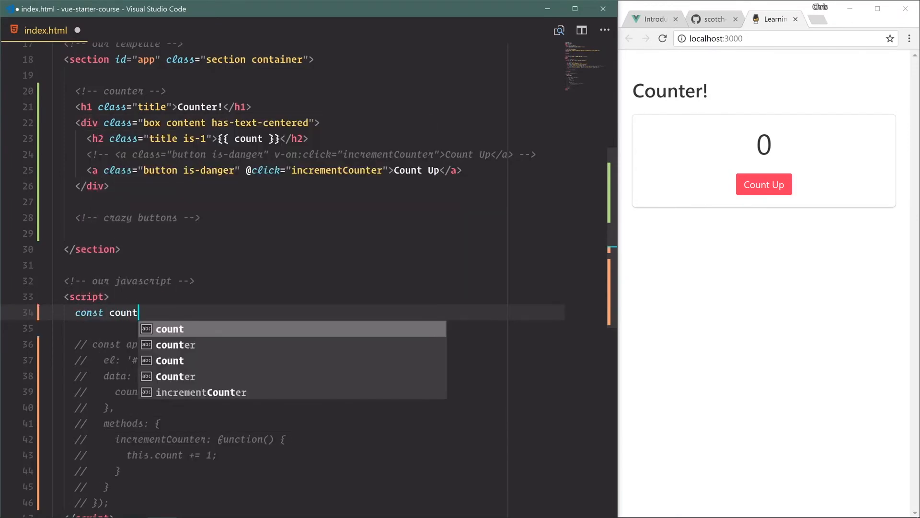
pyautogui.write('Position')
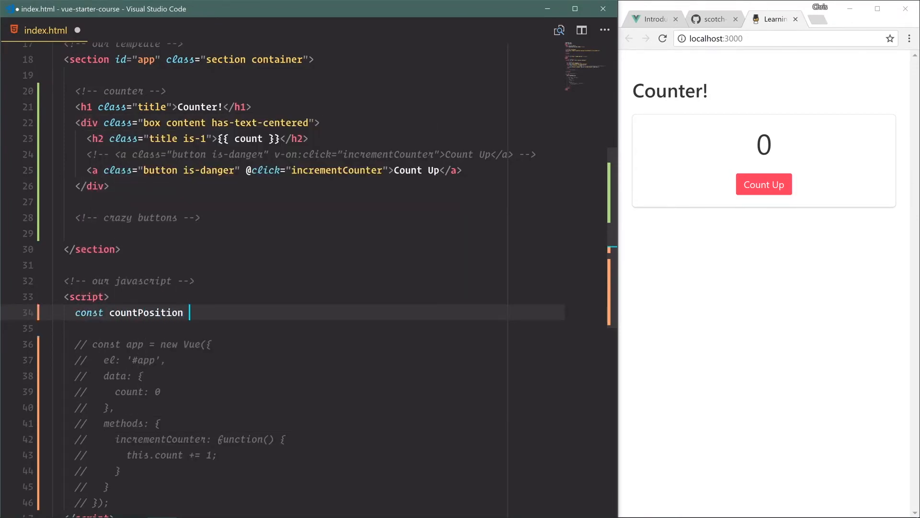
pyautogui.write("= document.querySelector('")
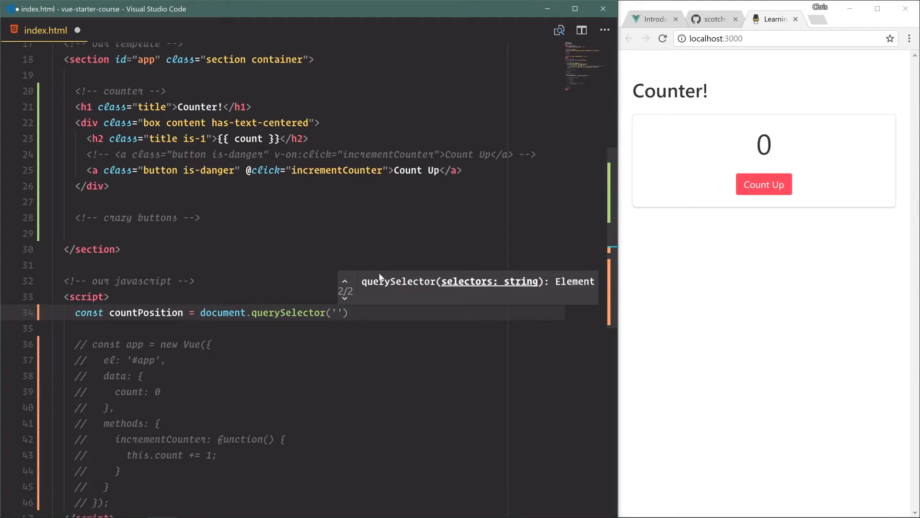
pyautogui.write('h2.title')
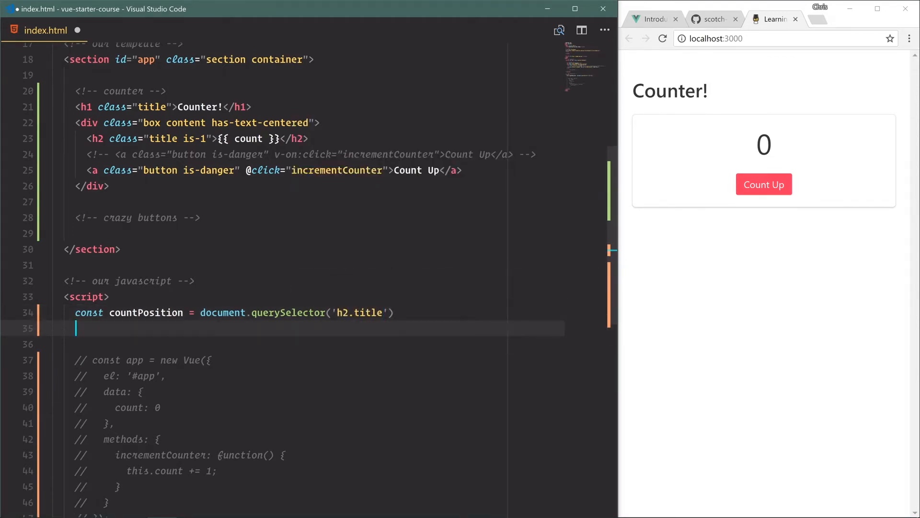
# - Add const incrementButton = document.querySelector('.button')
pyautogui.write('const incrementButton =')
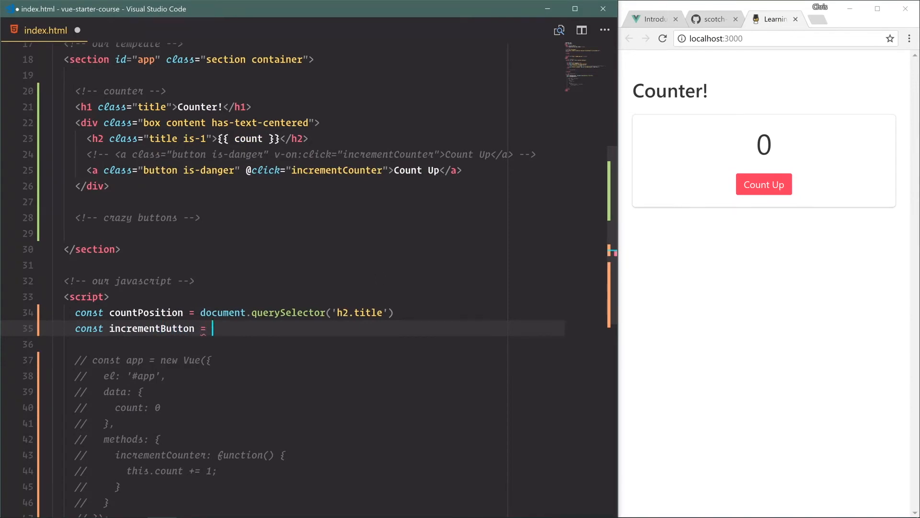
pyautogui.write('docuem')
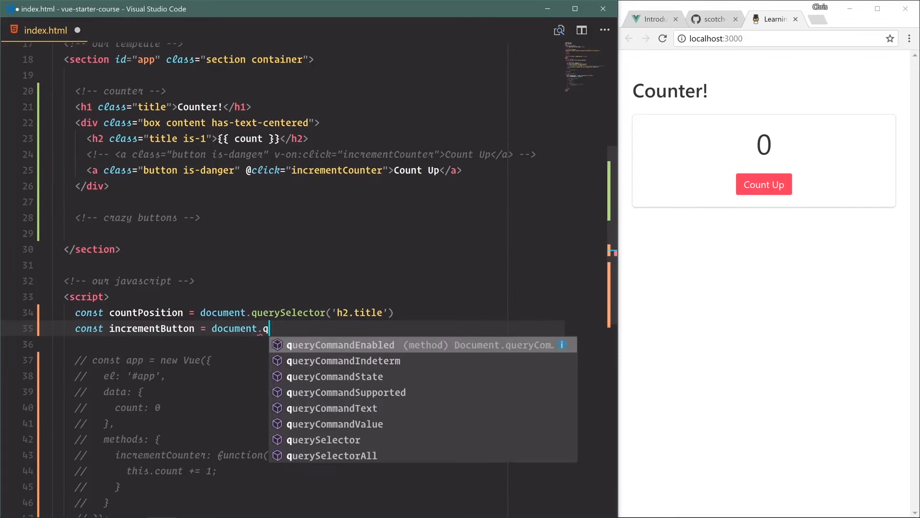
pyautogui.write("uerySelector('bu")
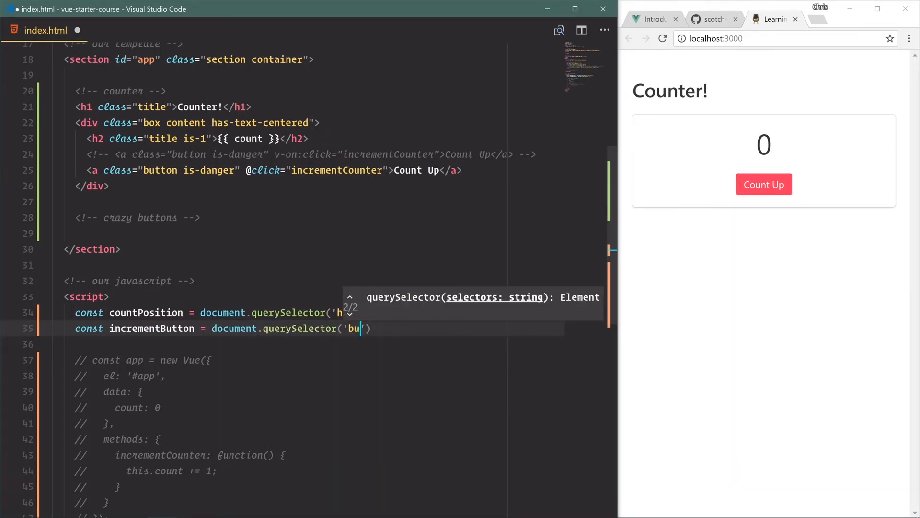
pyautogui.write('tton')
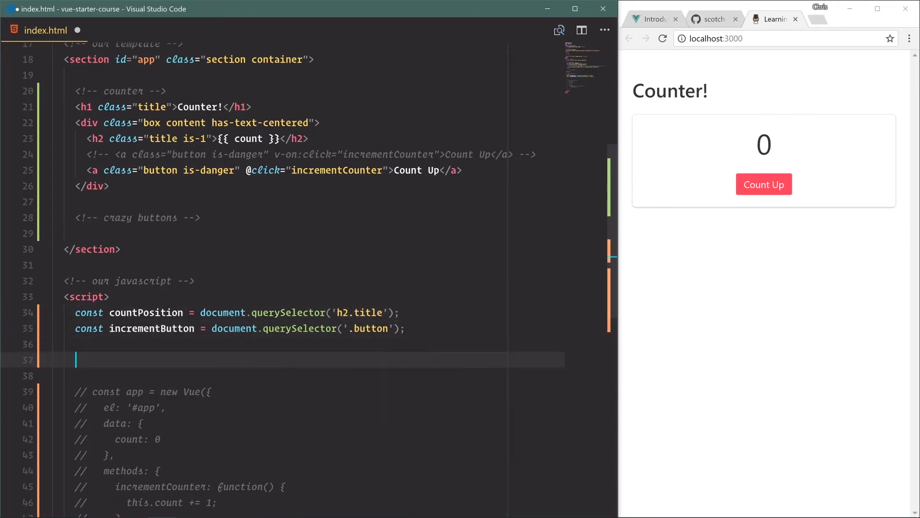
# - Add a click listener on incrementButton that calls incrementCounter
pyautogui.write("incrementButton.addEventListener('click'")
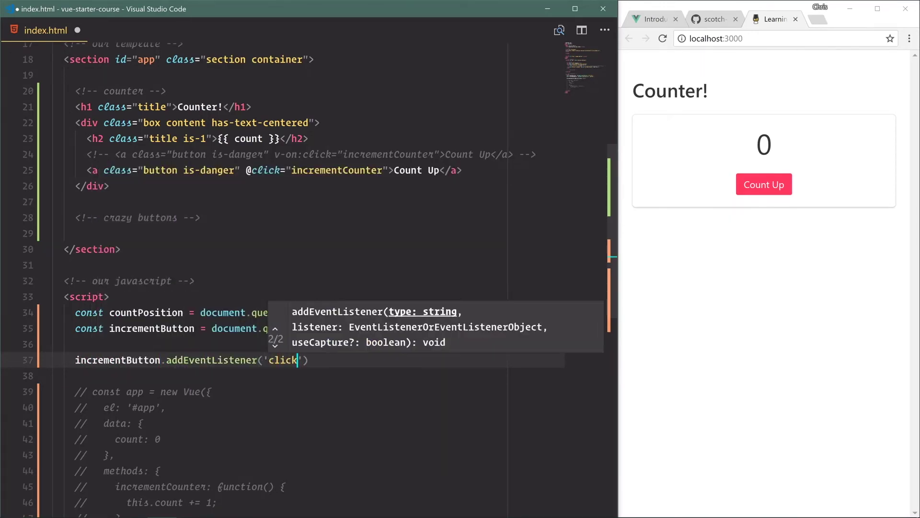
pyautogui.write(', increm')
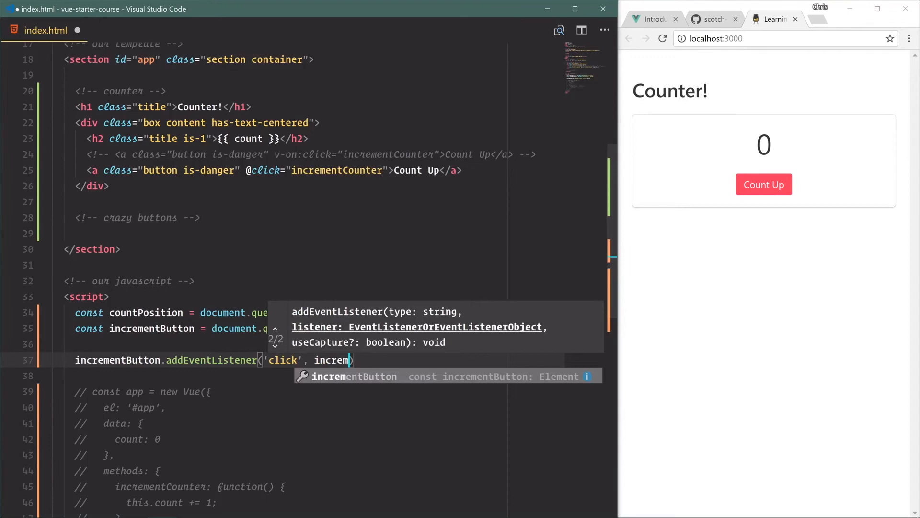
pyautogui.write('C')
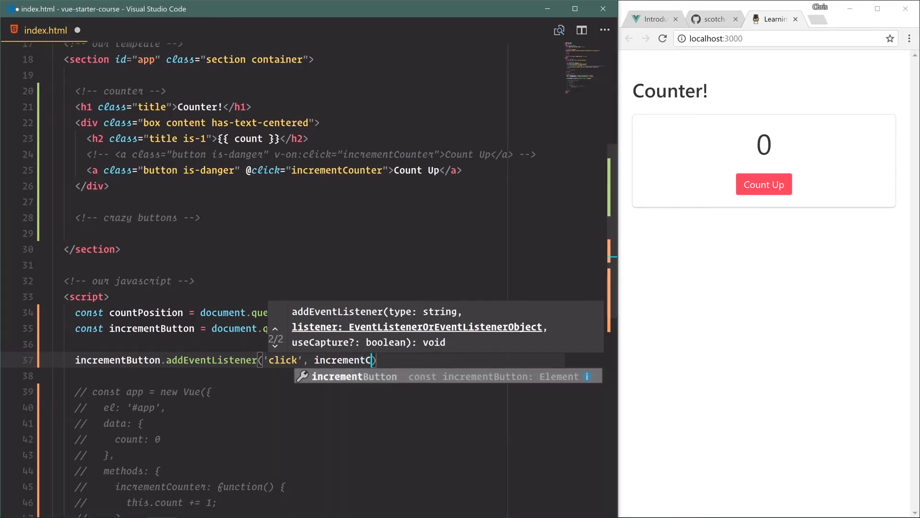
pyautogui.press('Tab')
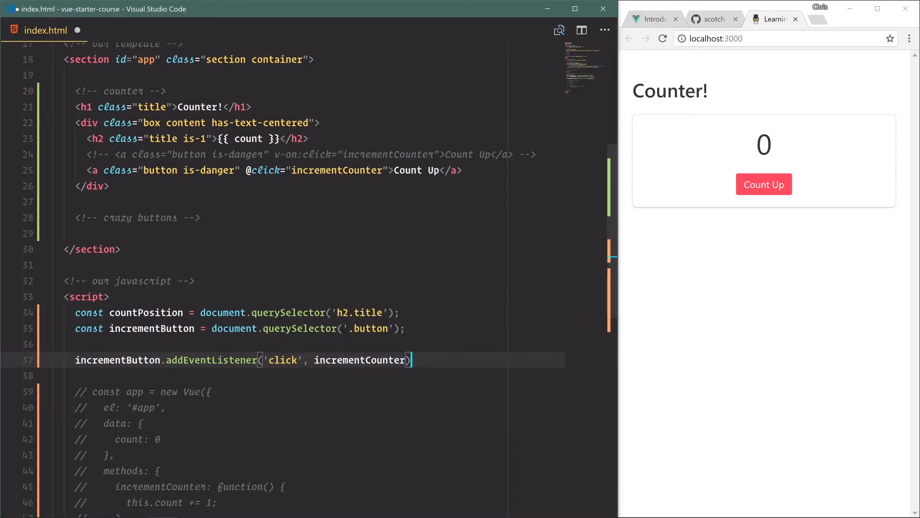
# - Define function incrementCounter(e) containing e.preventDefault()
pyautogui.write('function incrementCounter() {')
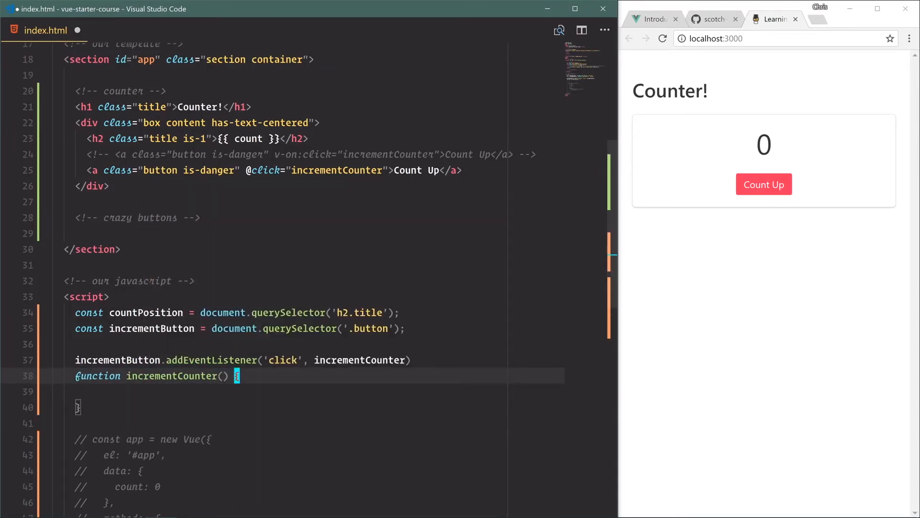
pyautogui.write('e')
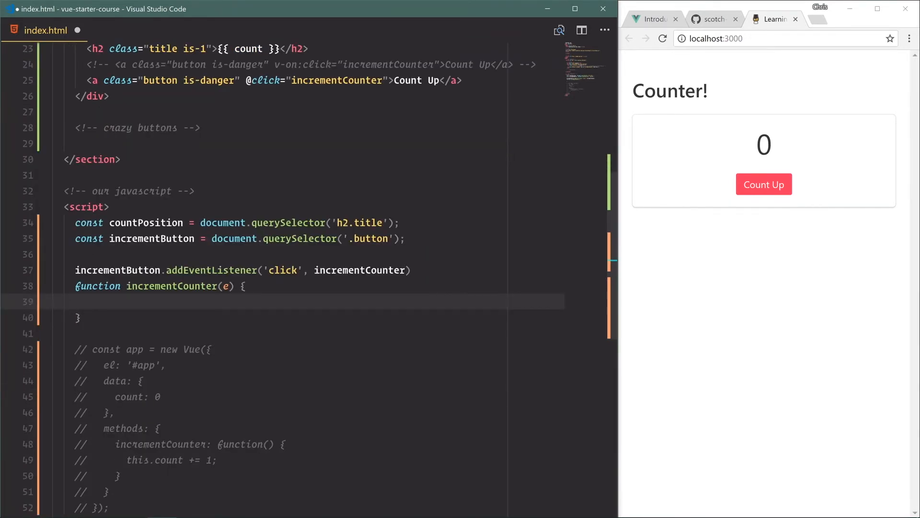
pyautogui.write(';')
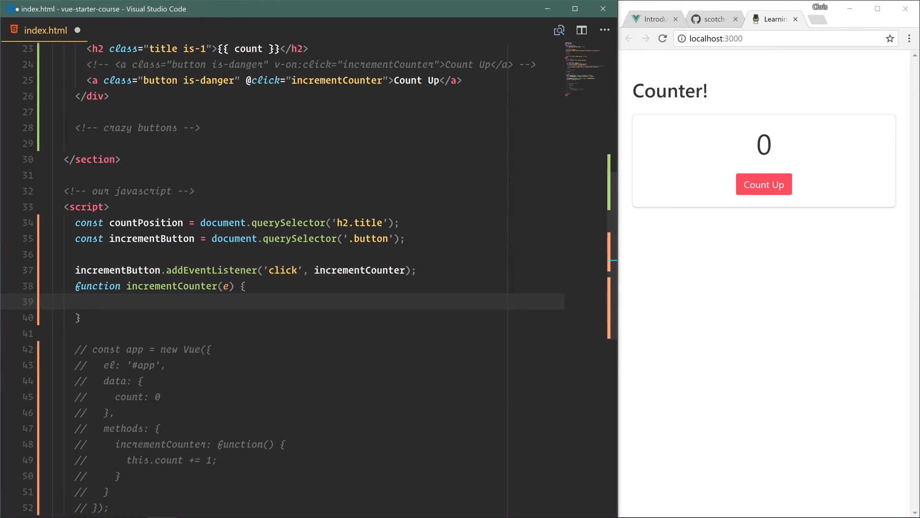
pyautogui.write('e.preventDef')
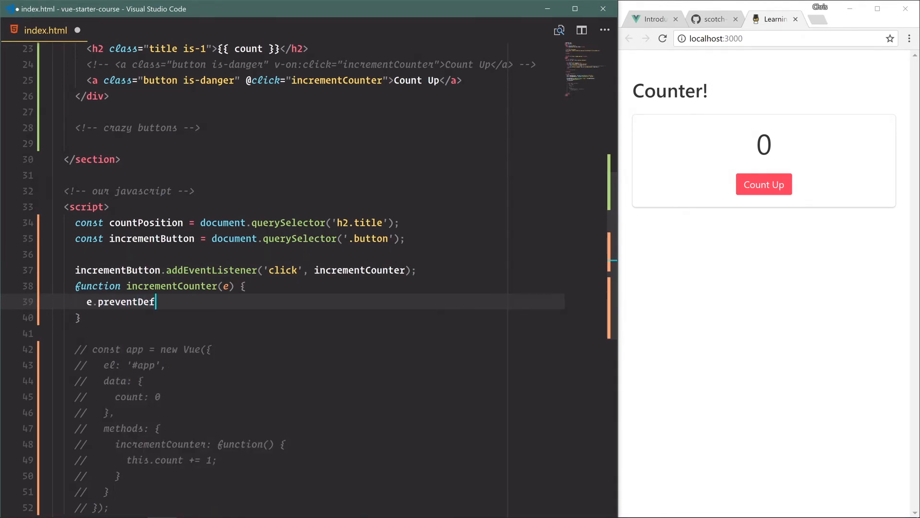
pyautogui.write('ault();')
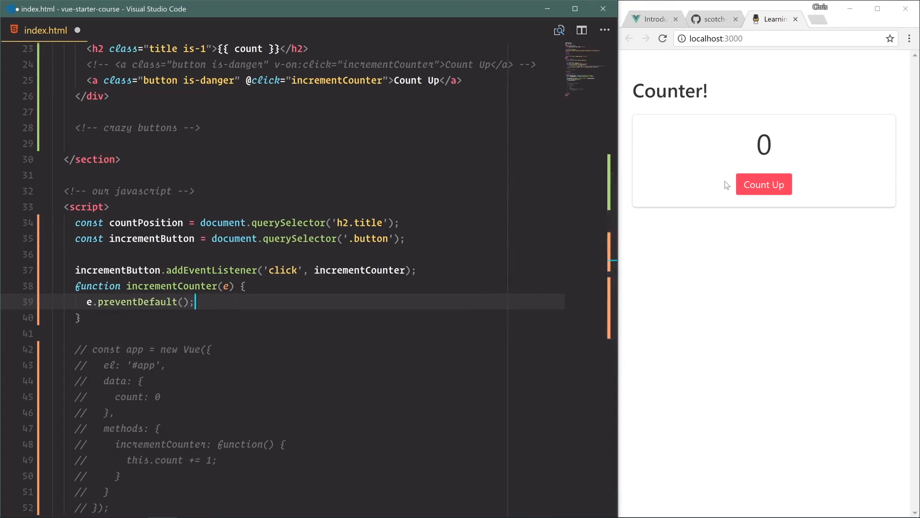
pyautogui.moveTo(728, 185)
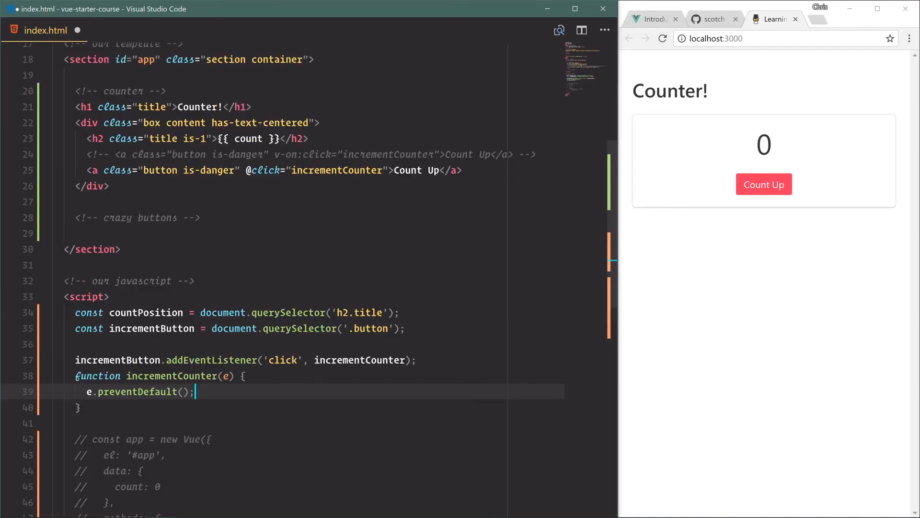
pyautogui.click(277, 170)
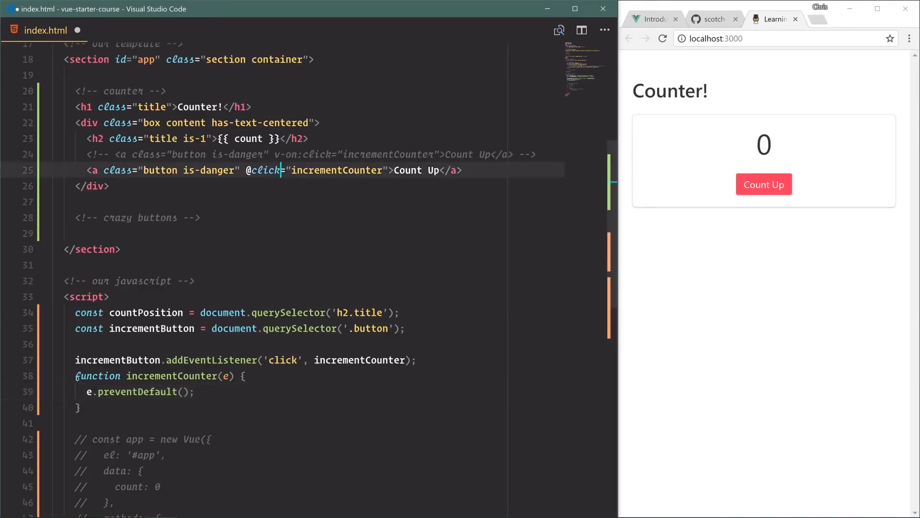
pyautogui.write('.')
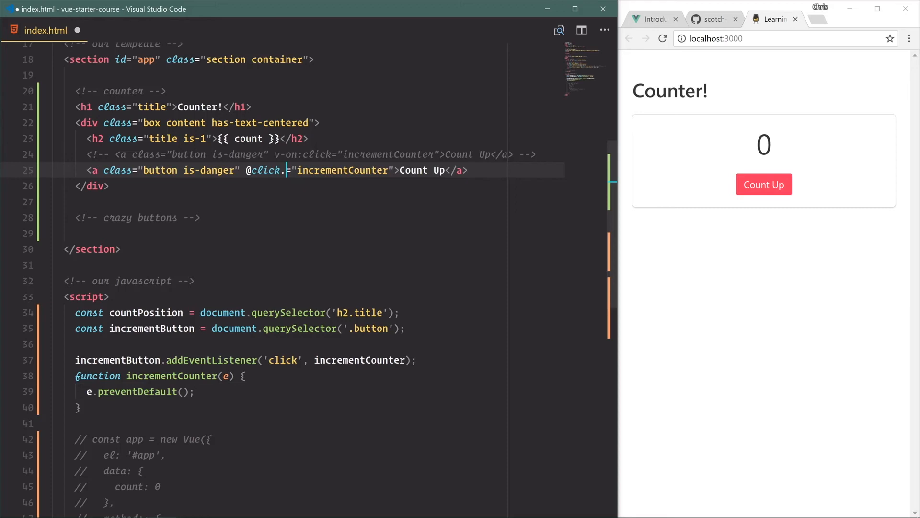
pyautogui.write('prevent')
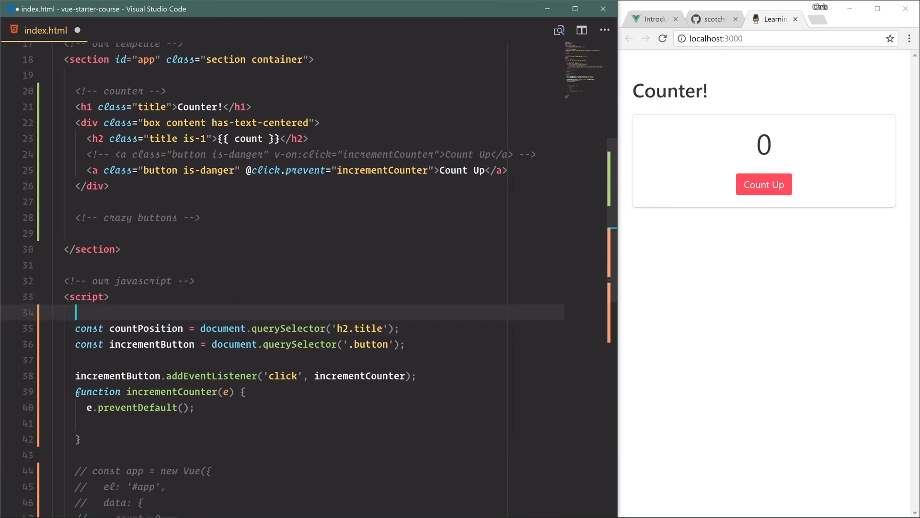
# - Declare const count = 0 and show it via countPosition.innerText = count
pyautogui.write('const count           = 0;')
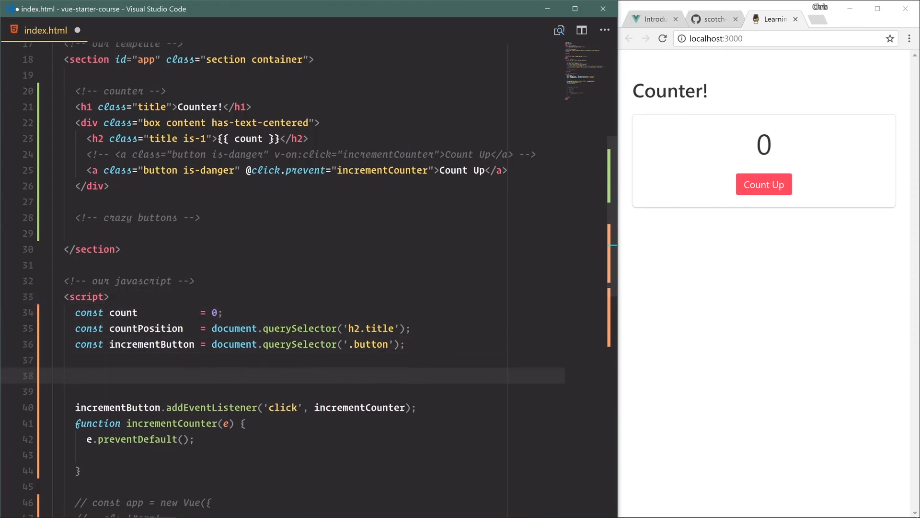
pyautogui.write('count')
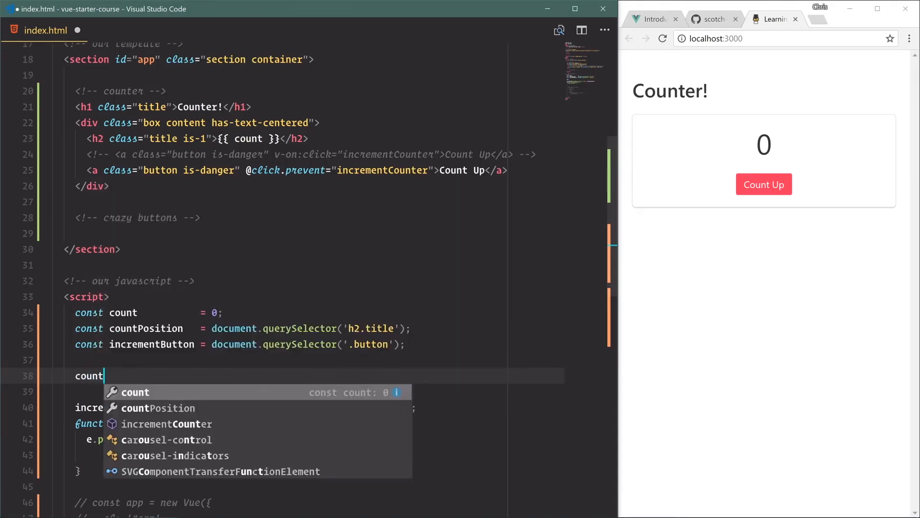
pyautogui.write('Position.innerText = count;')
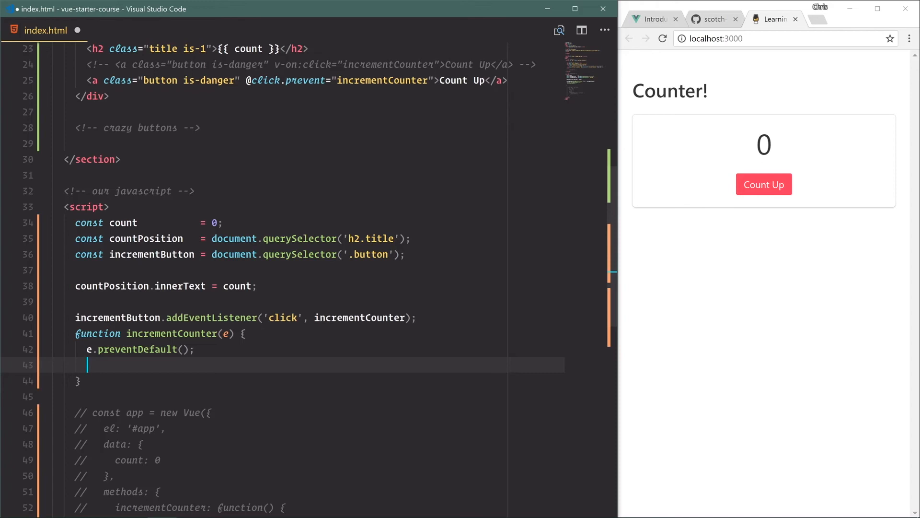
# - In incrementCounter, add count += 1; and countPosition.innerText = count;
pyautogui.write('count += 1')
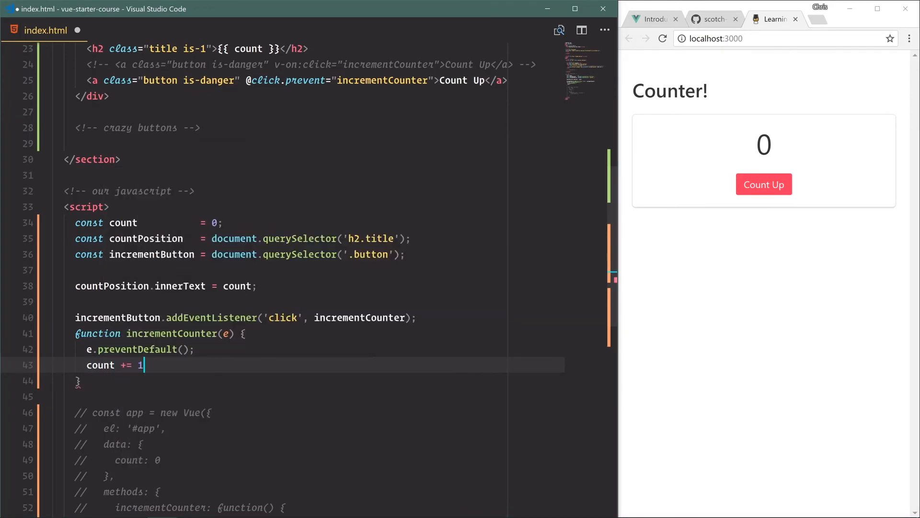
pyautogui.write(';')
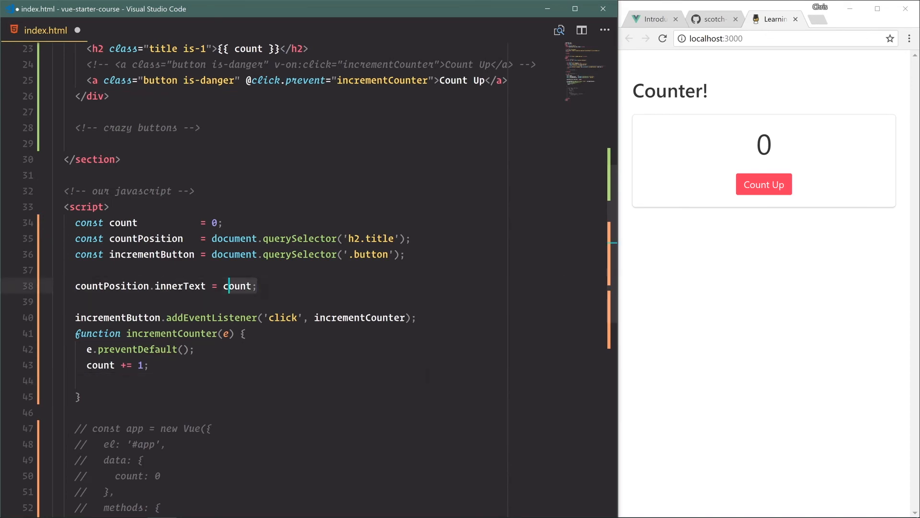
pyautogui.write('countPosition.innerText = count;')
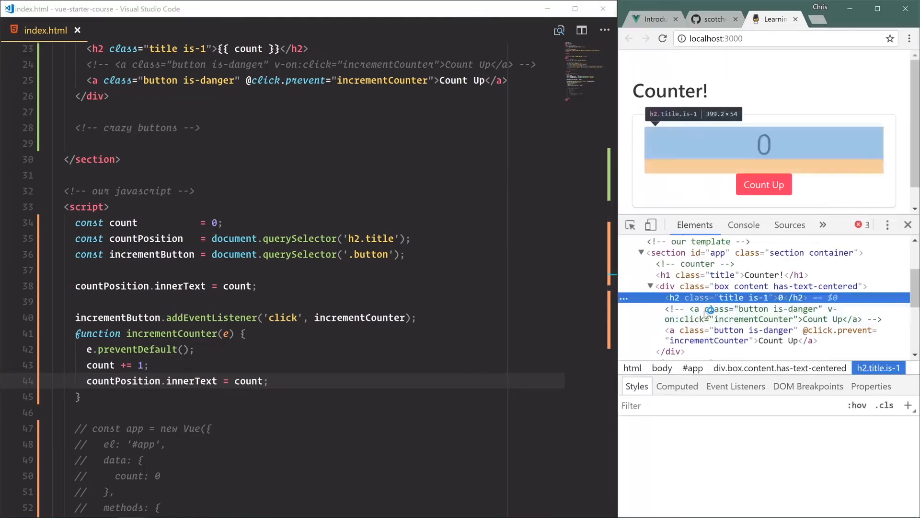
# - Replace const with let to fix the constant-assignment error, and test the counter up to 7
pyautogui.click(743, 225)
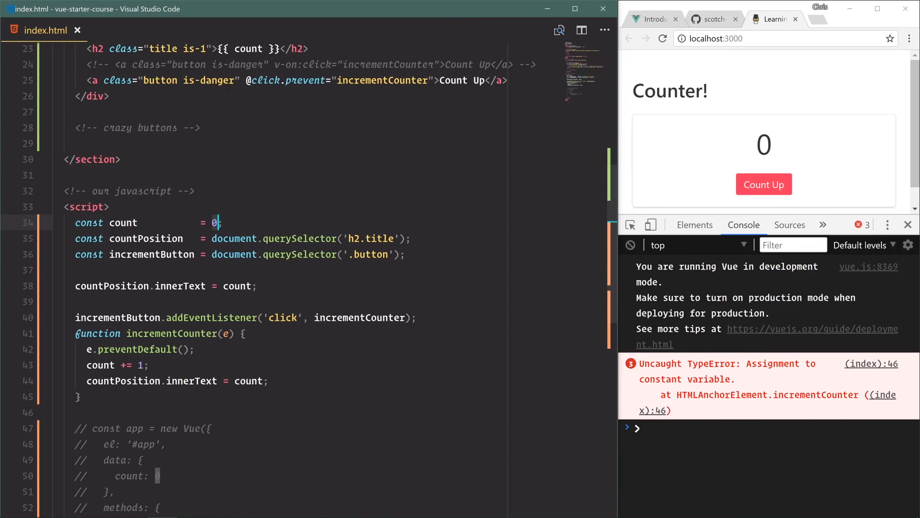
pyautogui.write('let')
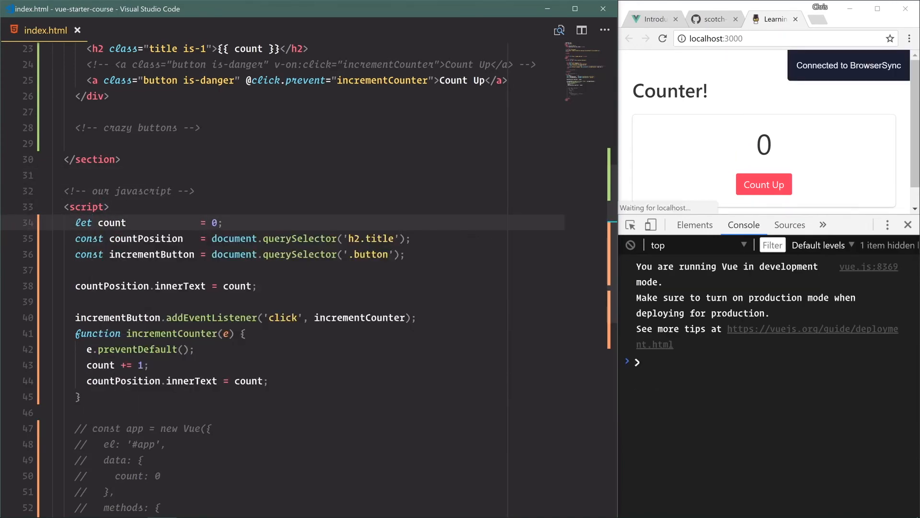
pyautogui.click(764, 184)
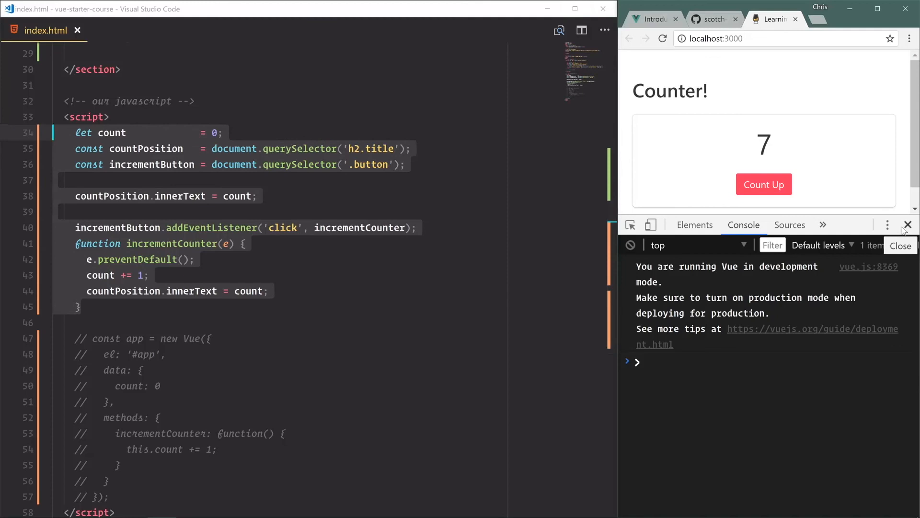
pyautogui.click(909, 225)
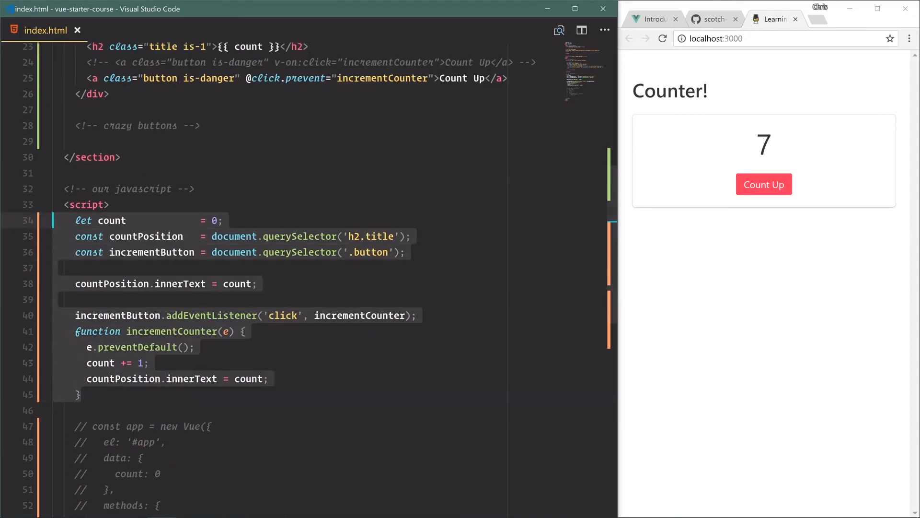
# - Comment out lines 34–45 holding the plain-JavaScript counter with Ctrl+/
pyautogui.press('ctrl+/')
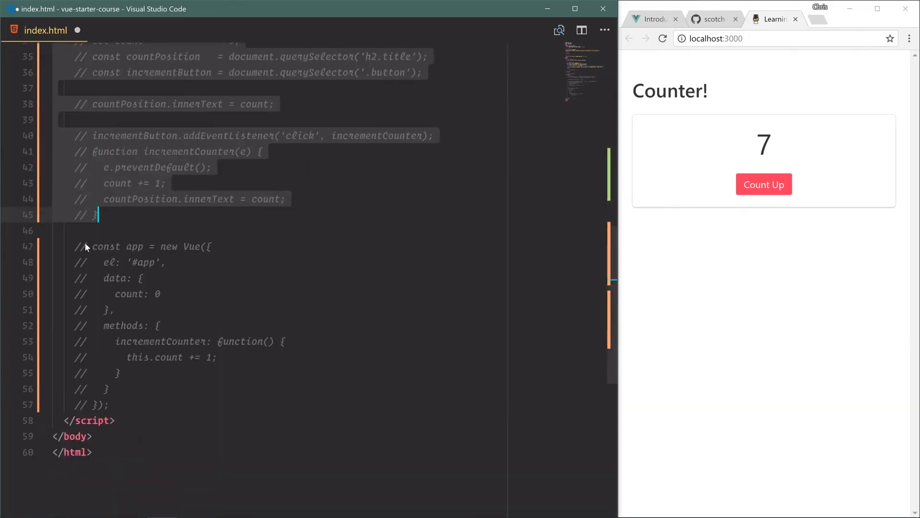